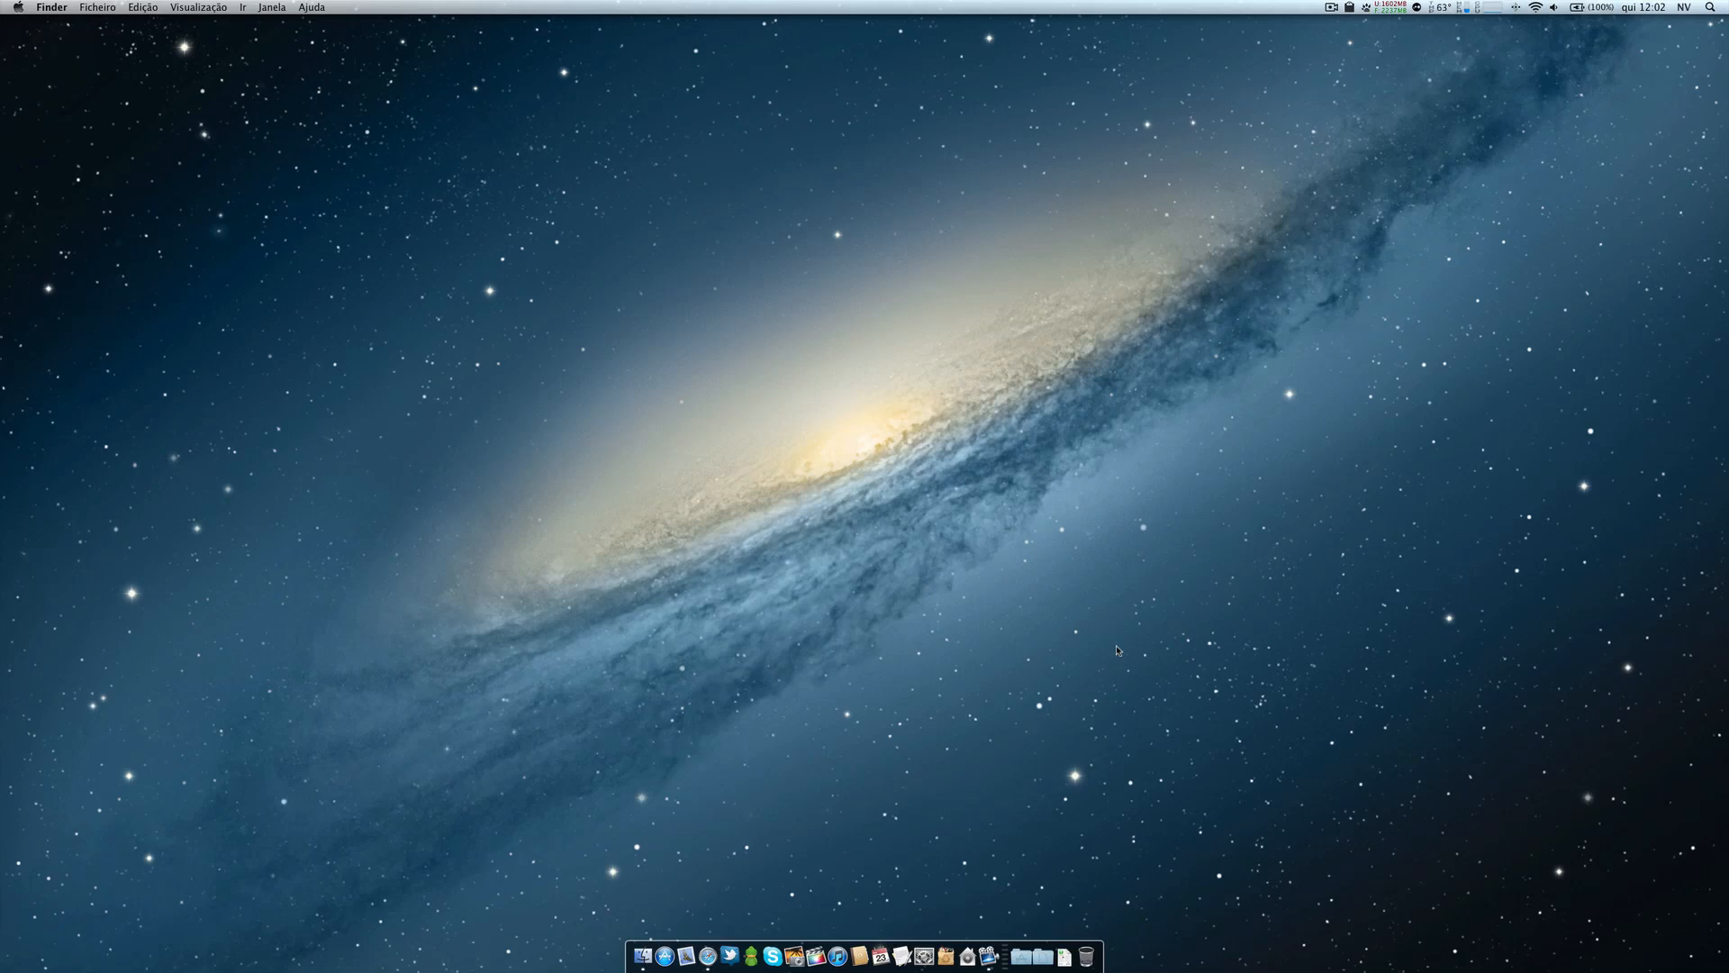
mouse_move(1030, 960)
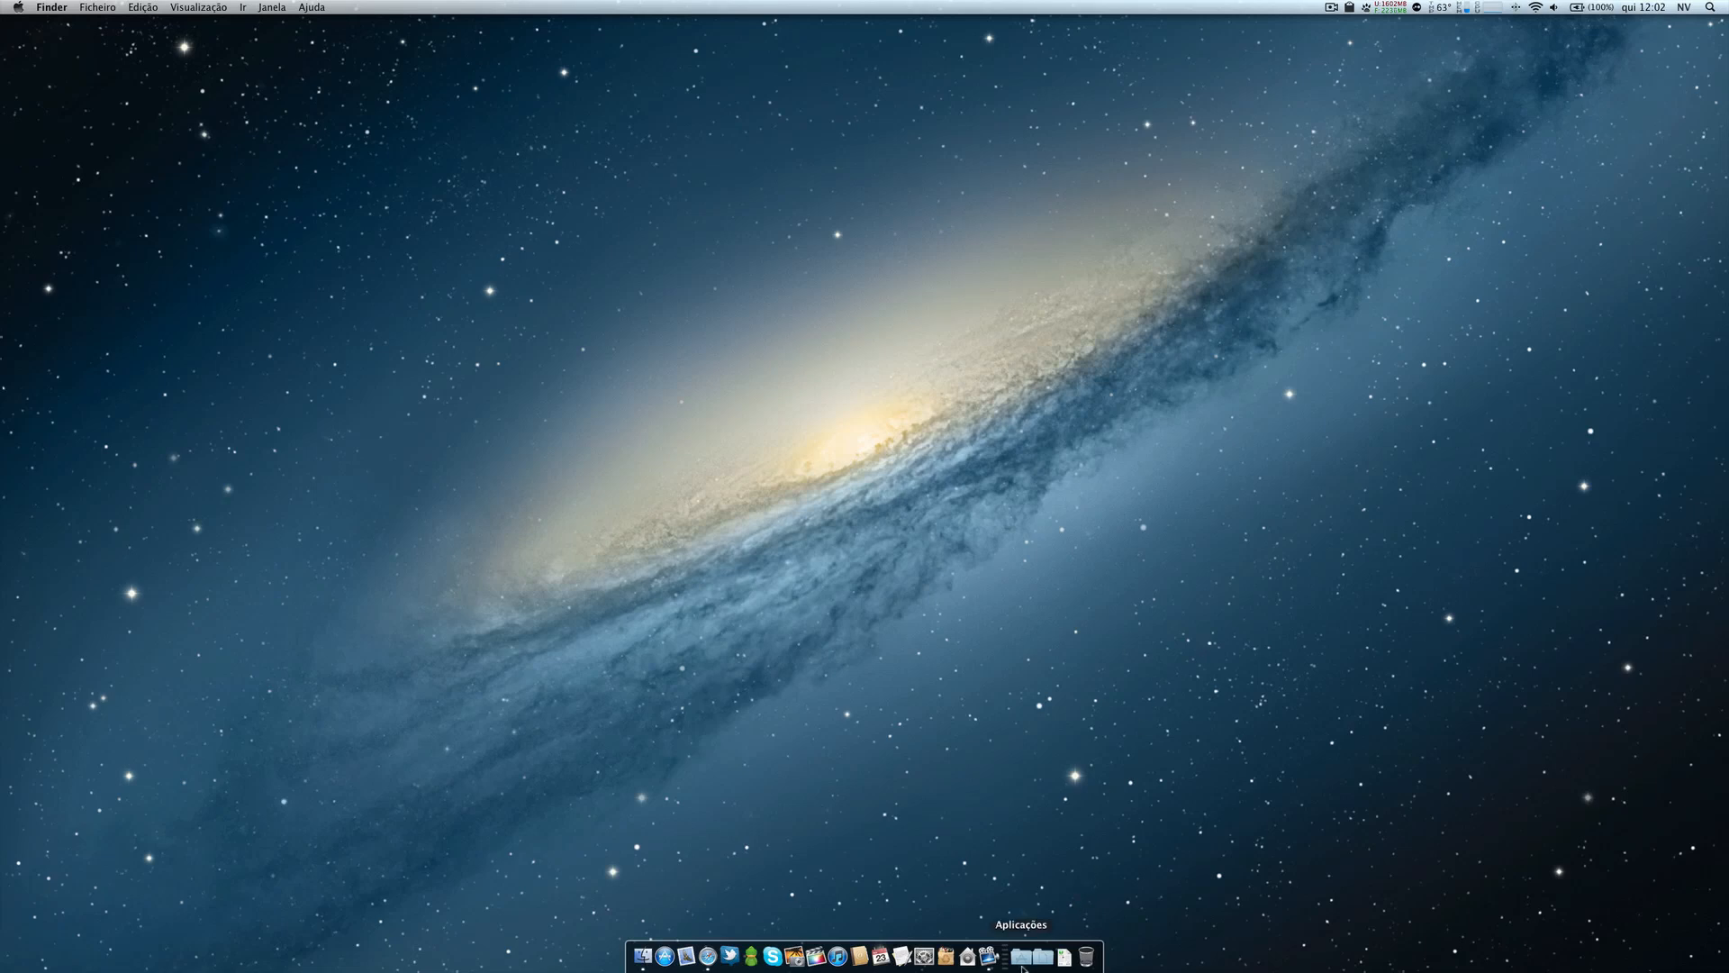
Open a Finder window on the NV home folder from the Dock.
left_click(1032, 955)
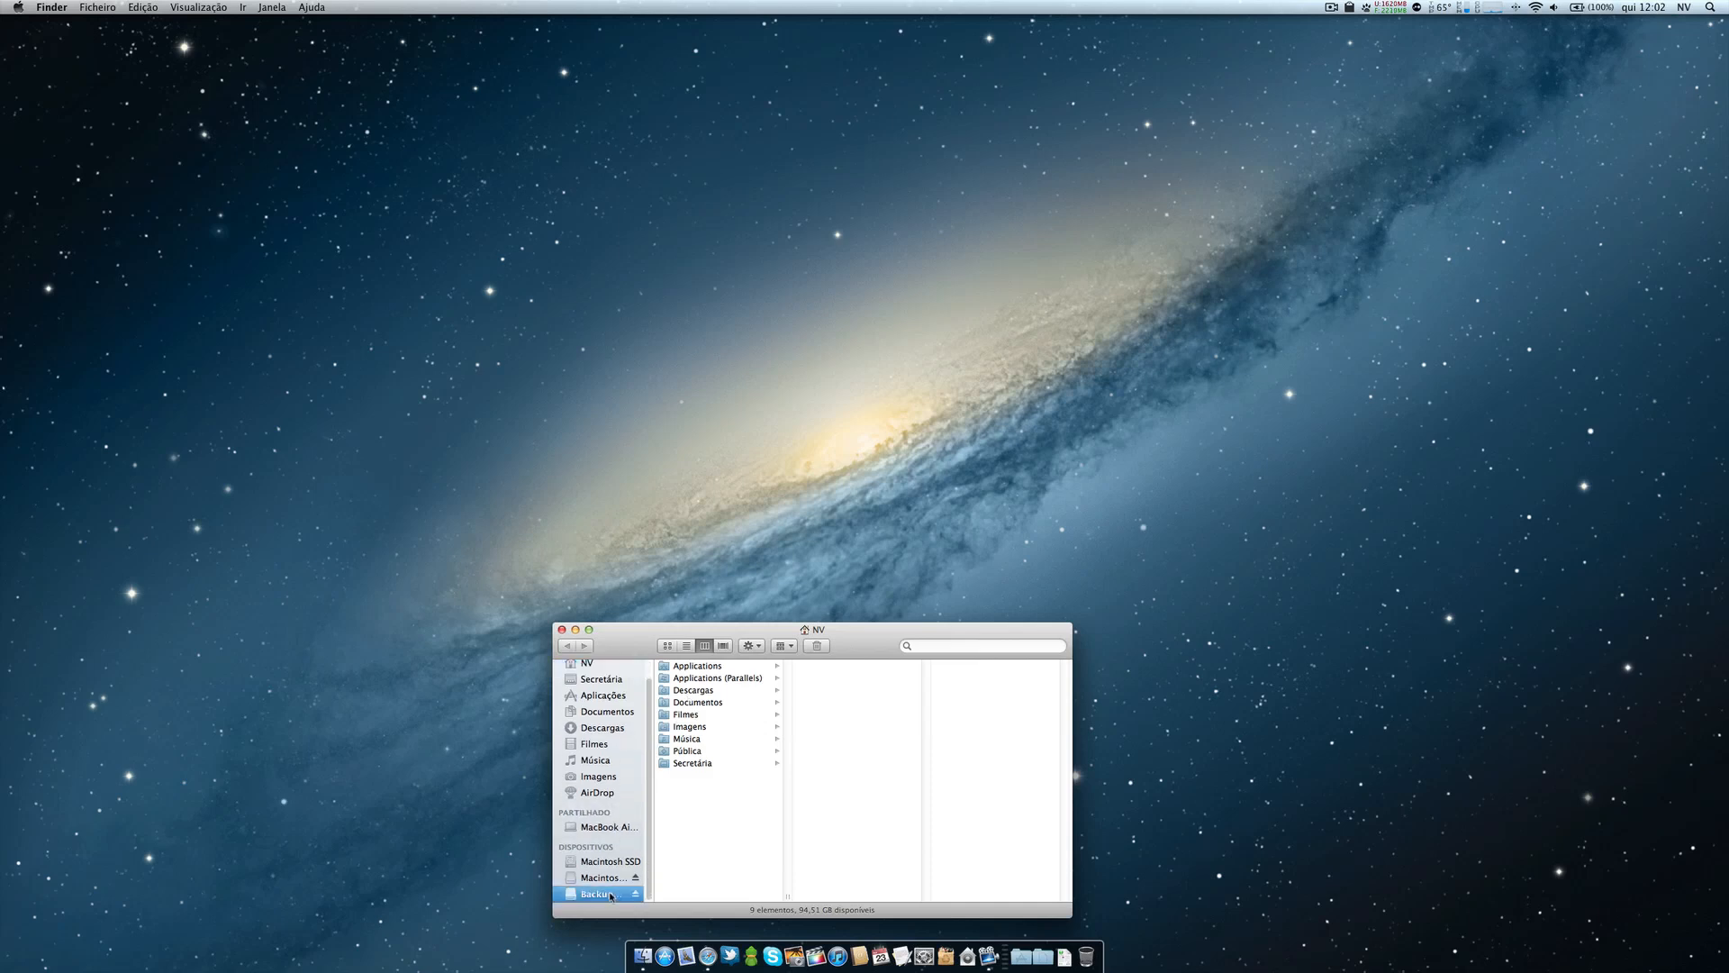
Browse Backup Volume › Cinema › The Departed (2006) and select the 720p MKV file.
left_click(595, 893)
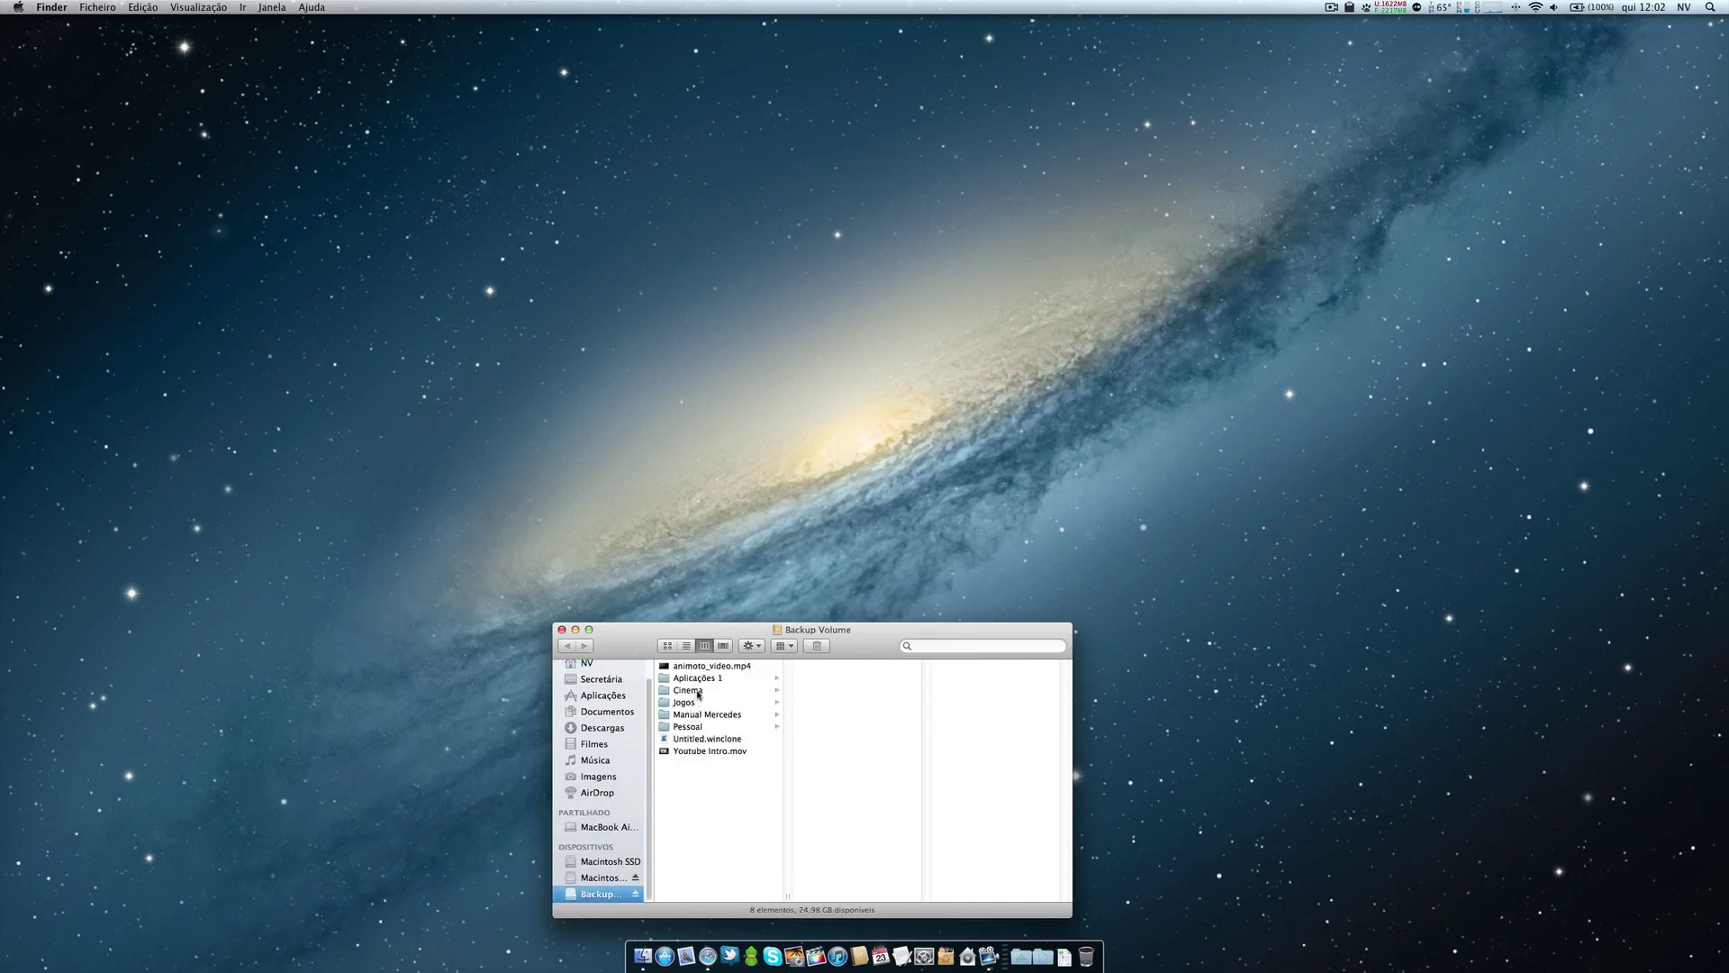
left_click(689, 689)
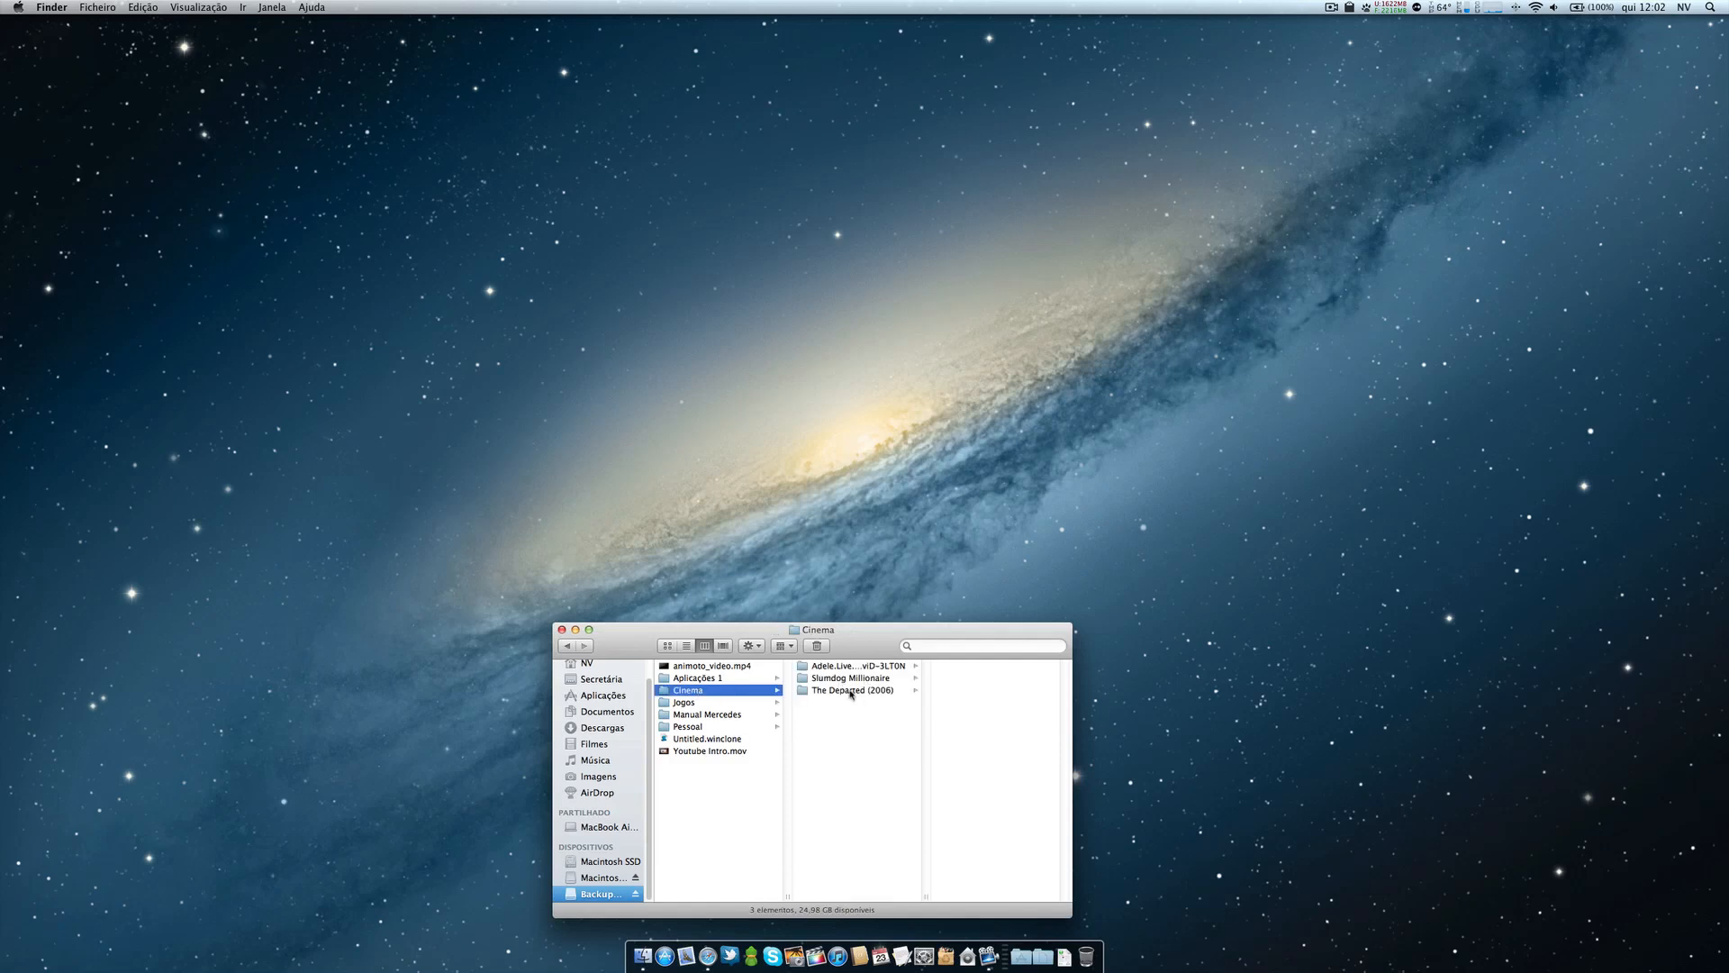
left_click(851, 689)
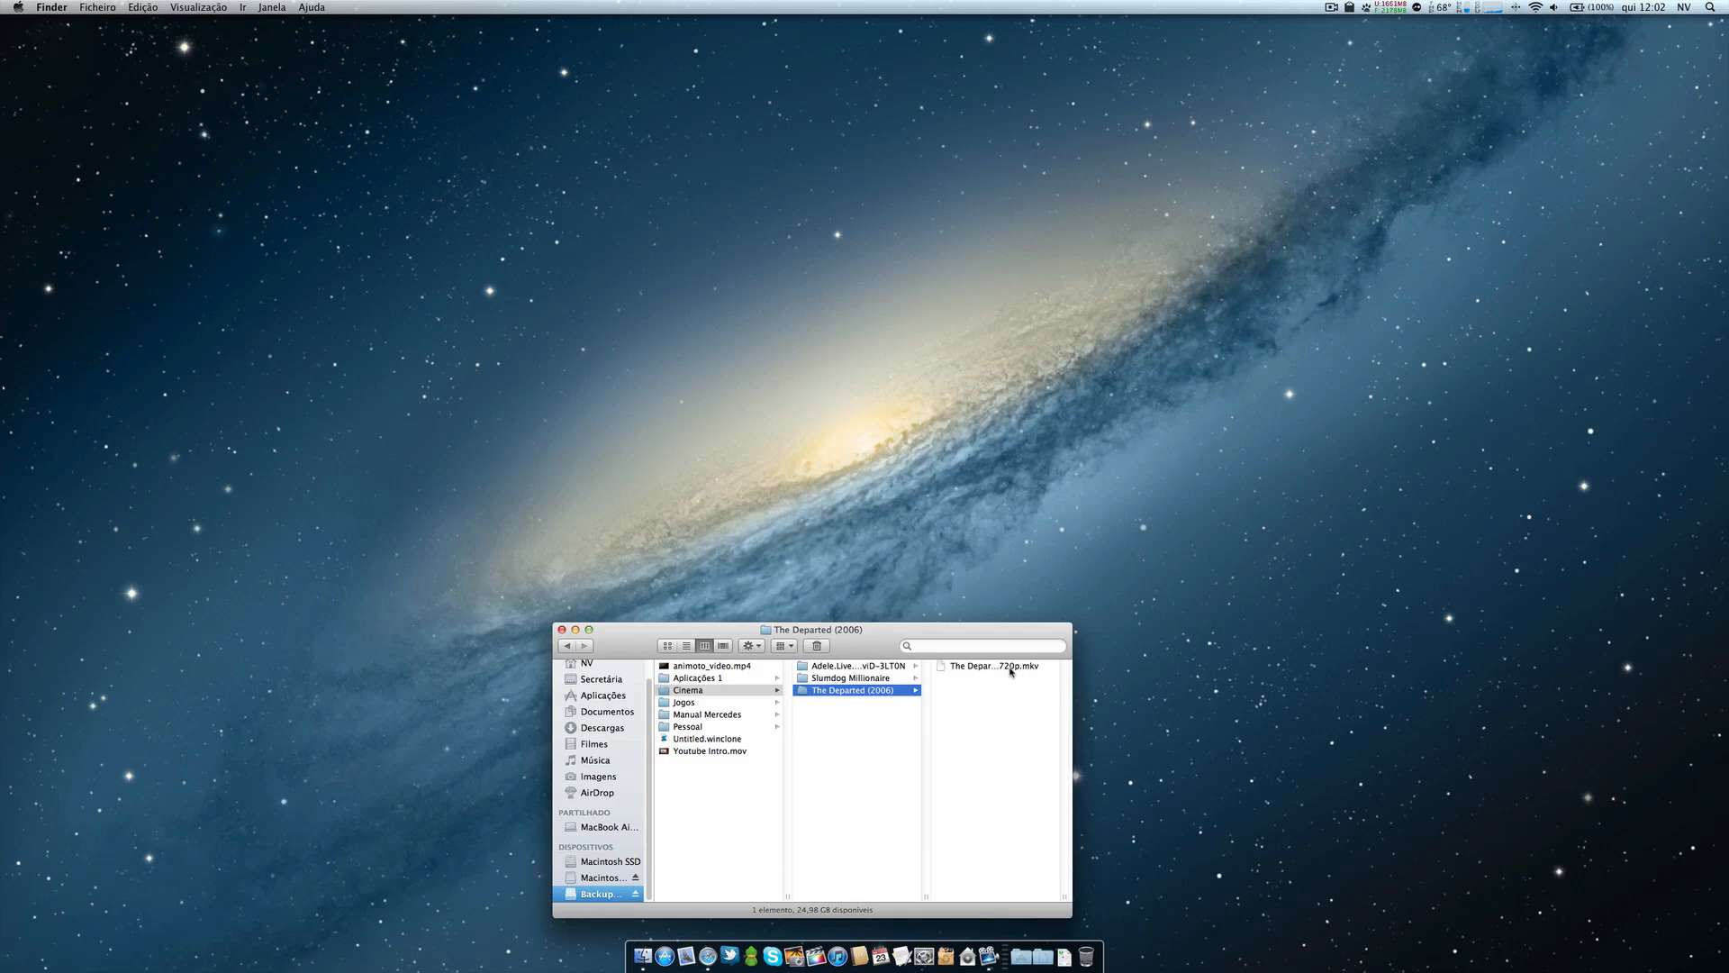
left_click(991, 665)
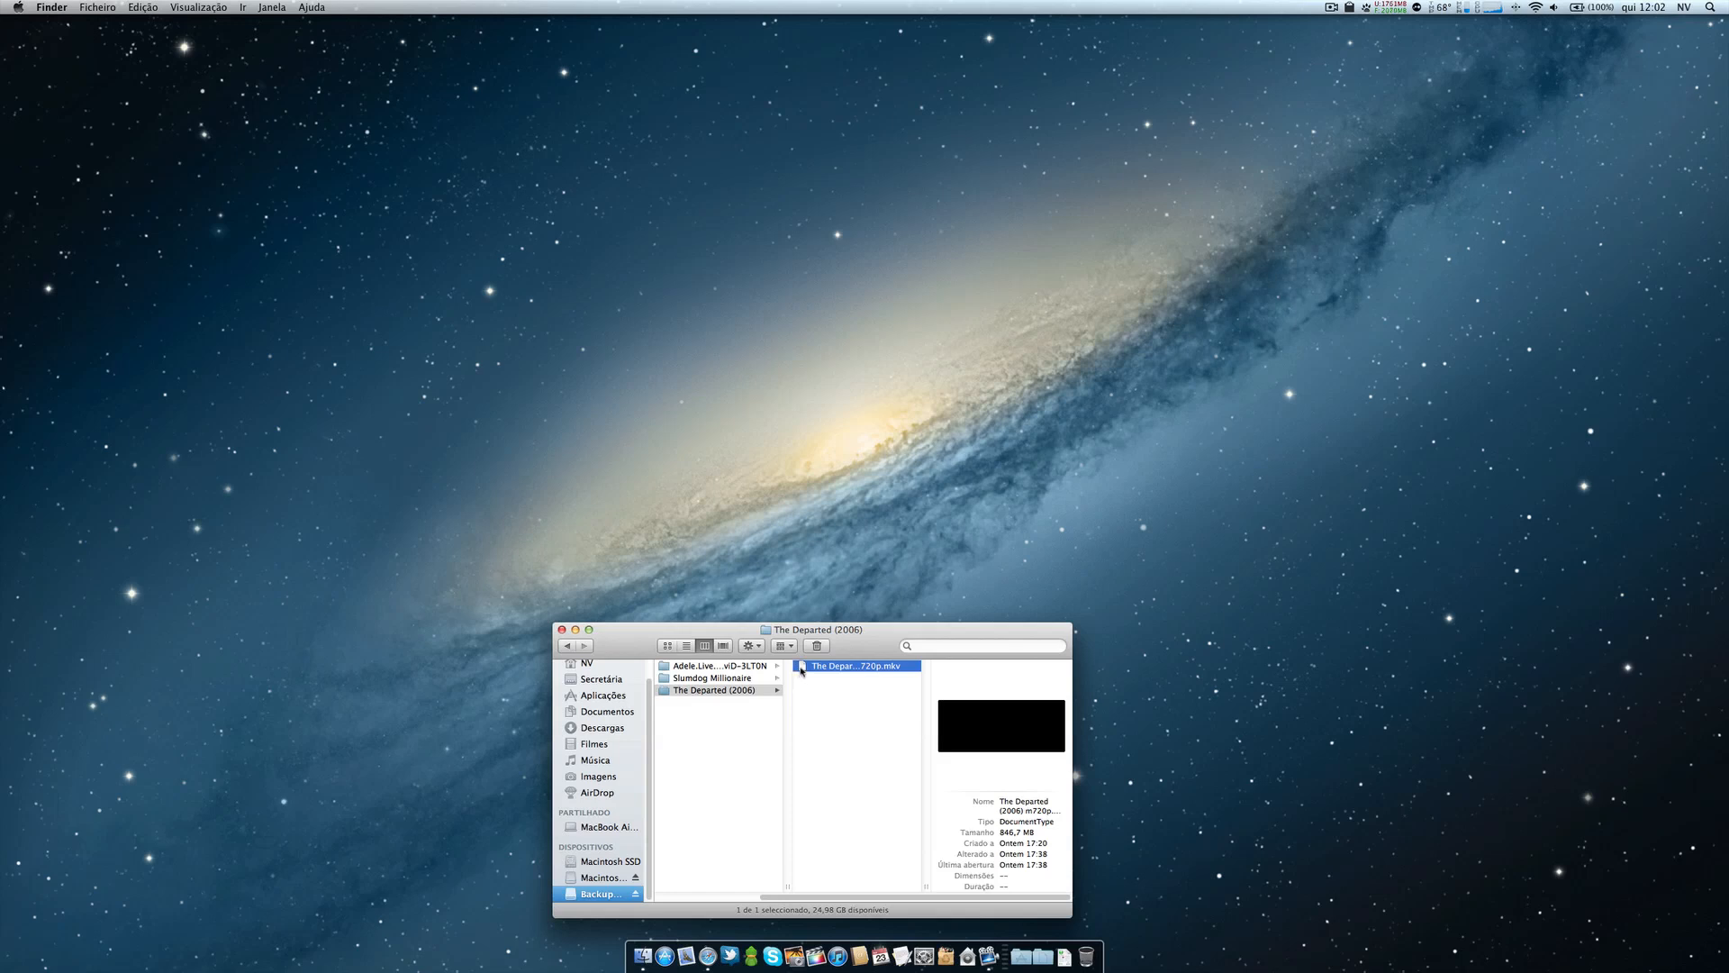
mouse_move(1001, 728)
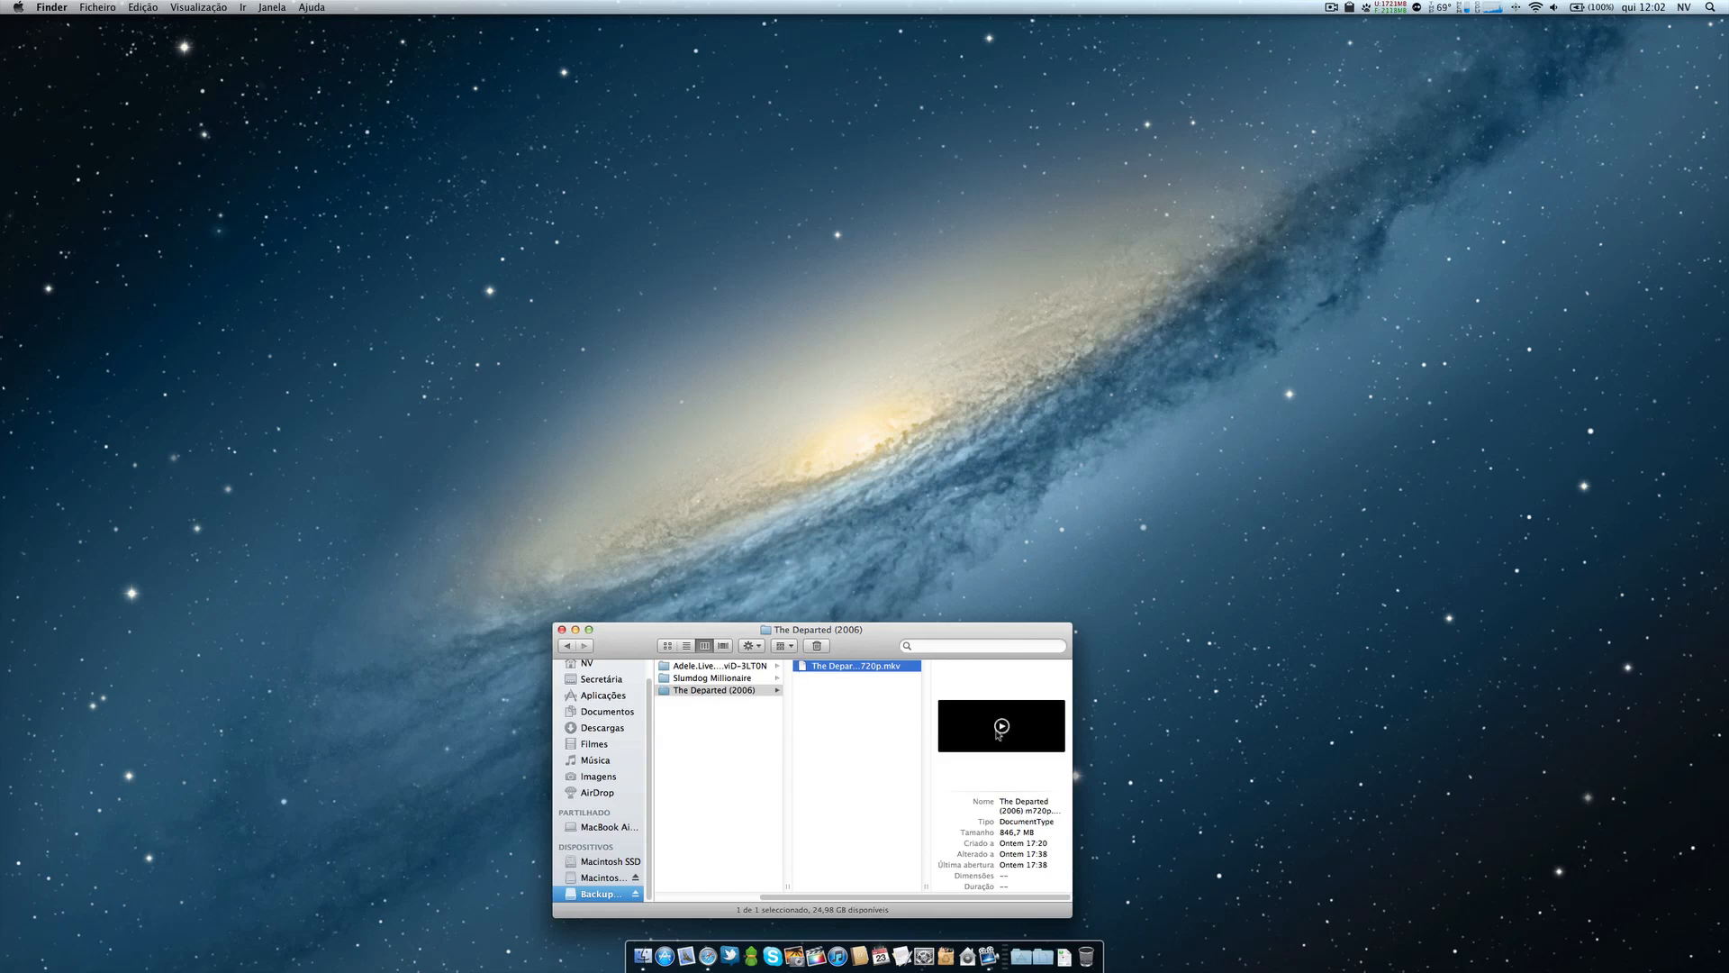
Bring up the MKV file's shortcut menu to reach its Open With app list.
right_click(856, 666)
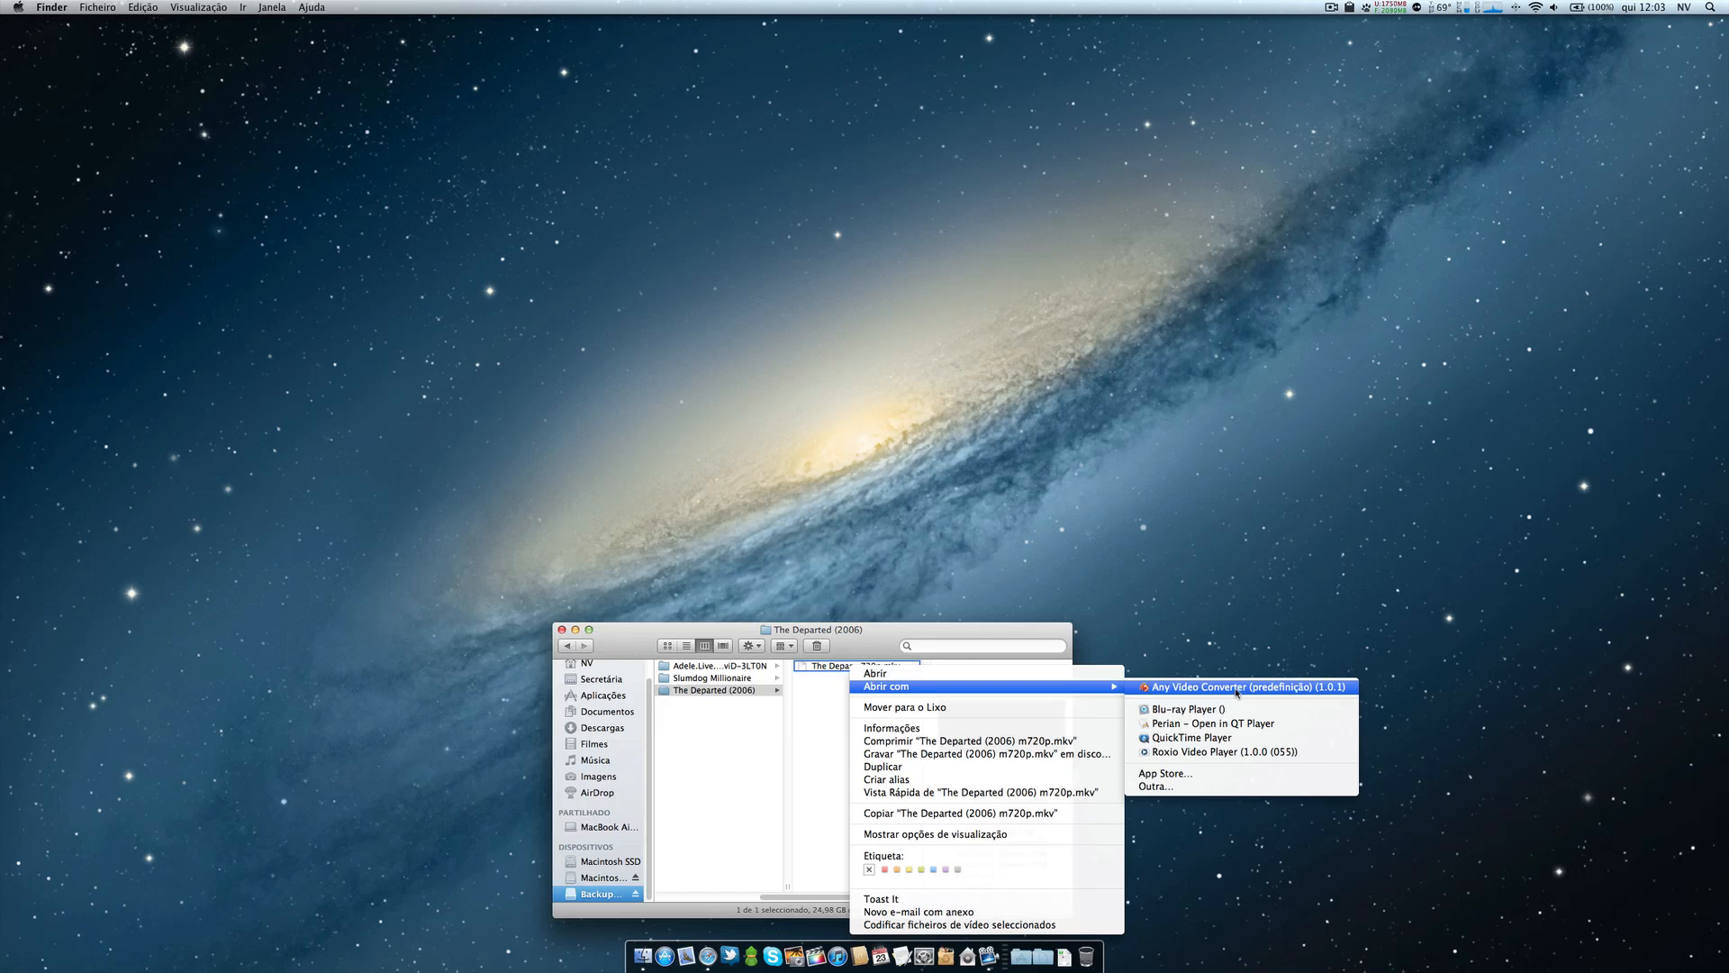
mouse_move(1189, 709)
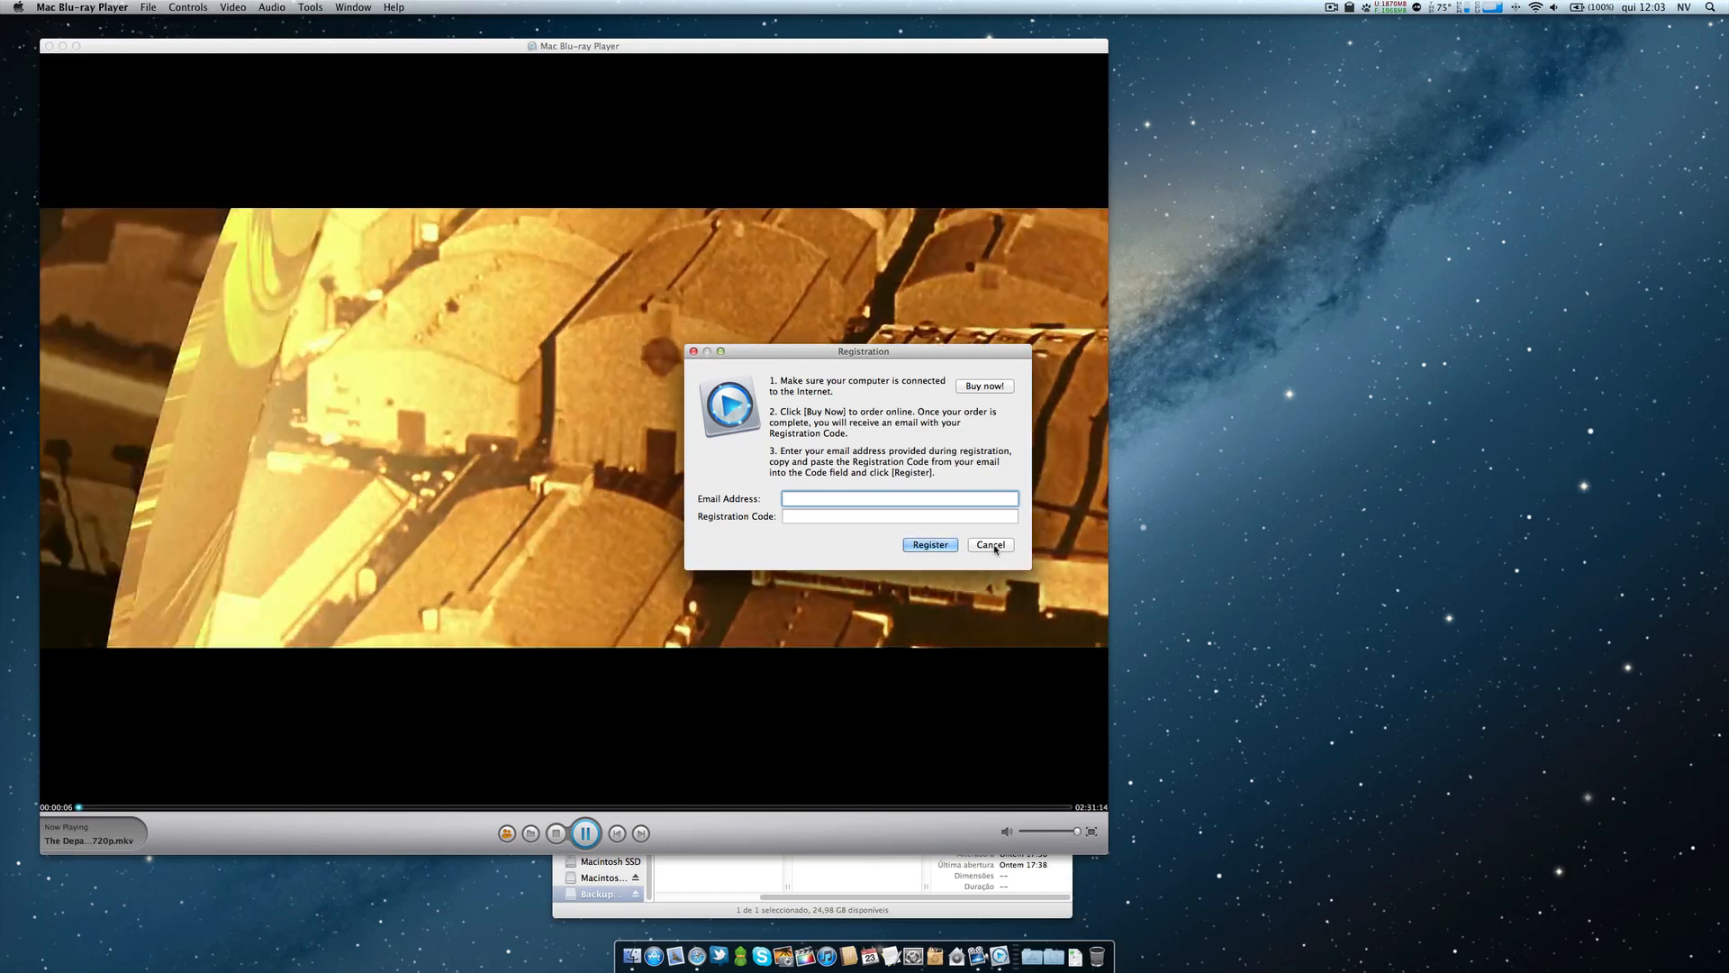
Cancel registration and default-player prompts, watch The Departed full screen, then close the player.
left_click(991, 544)
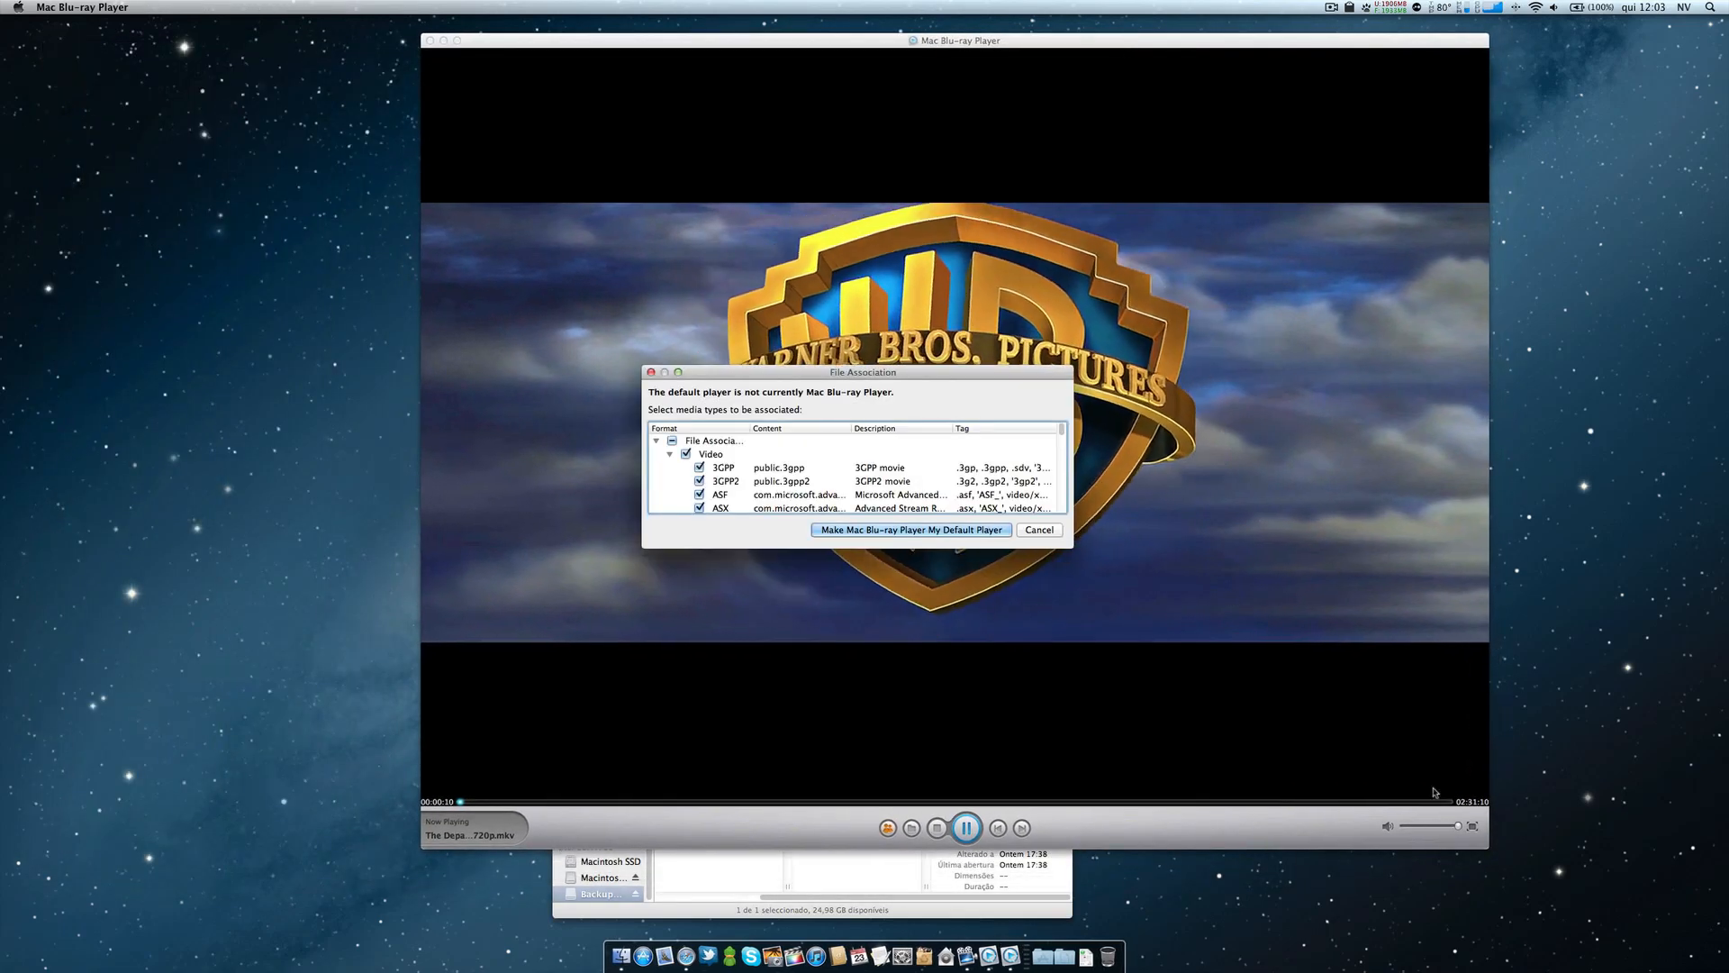
left_click(1040, 529)
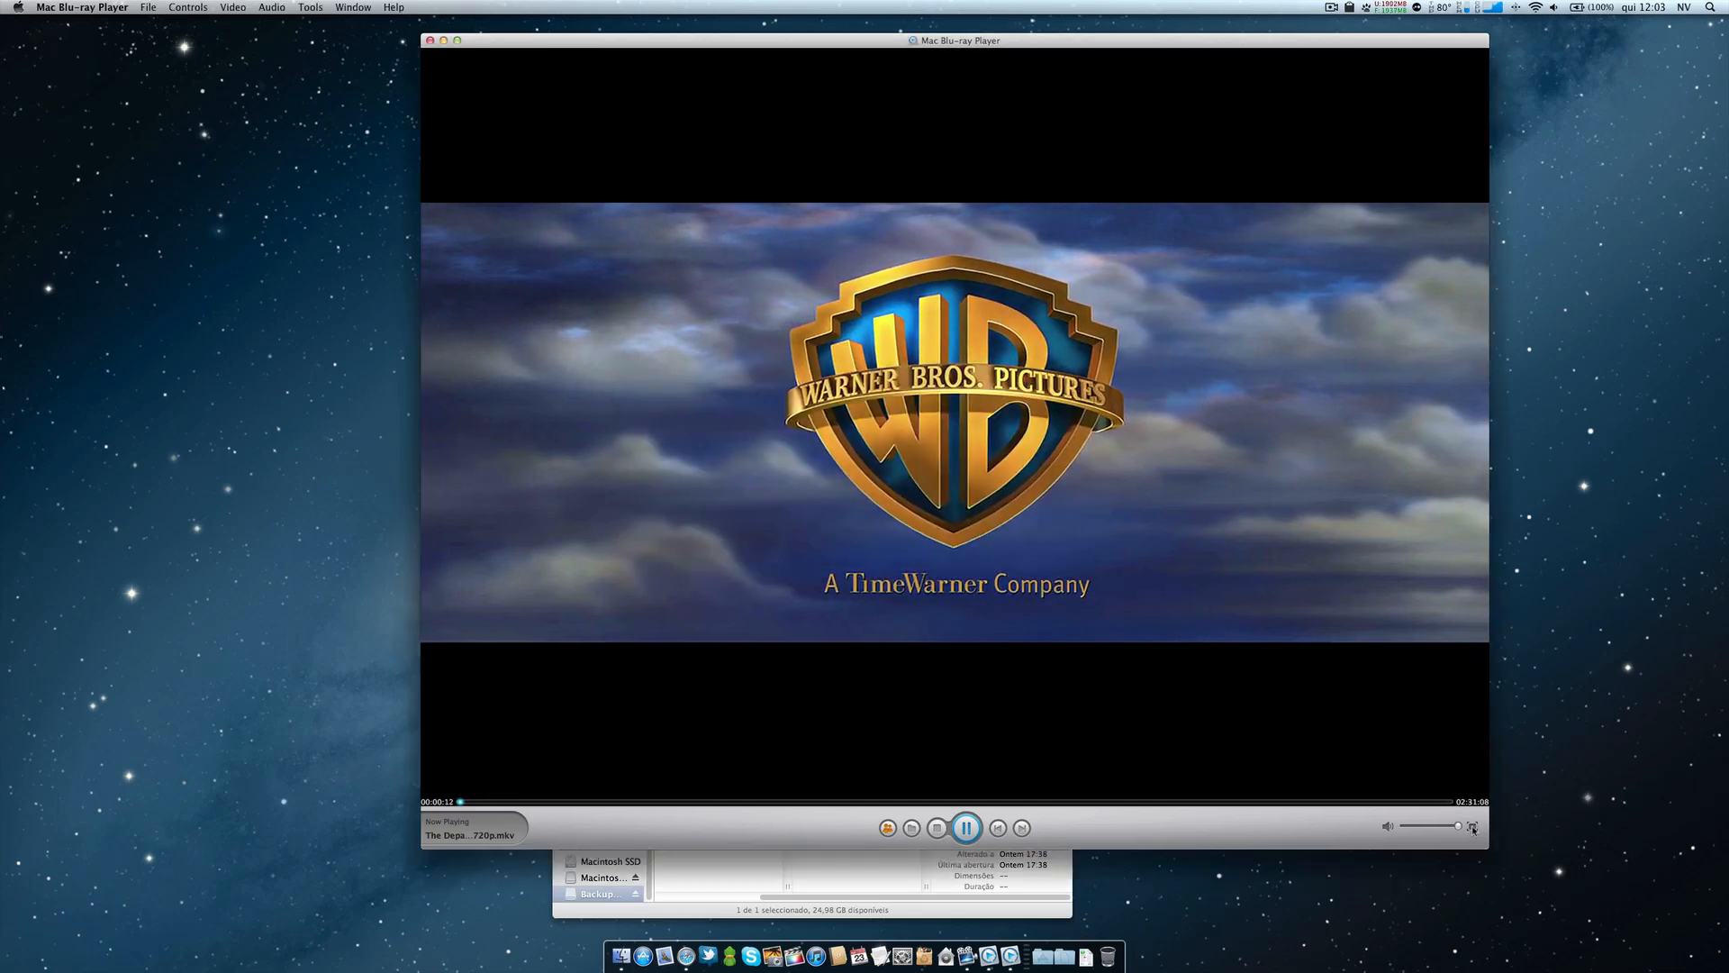
left_click(1472, 826)
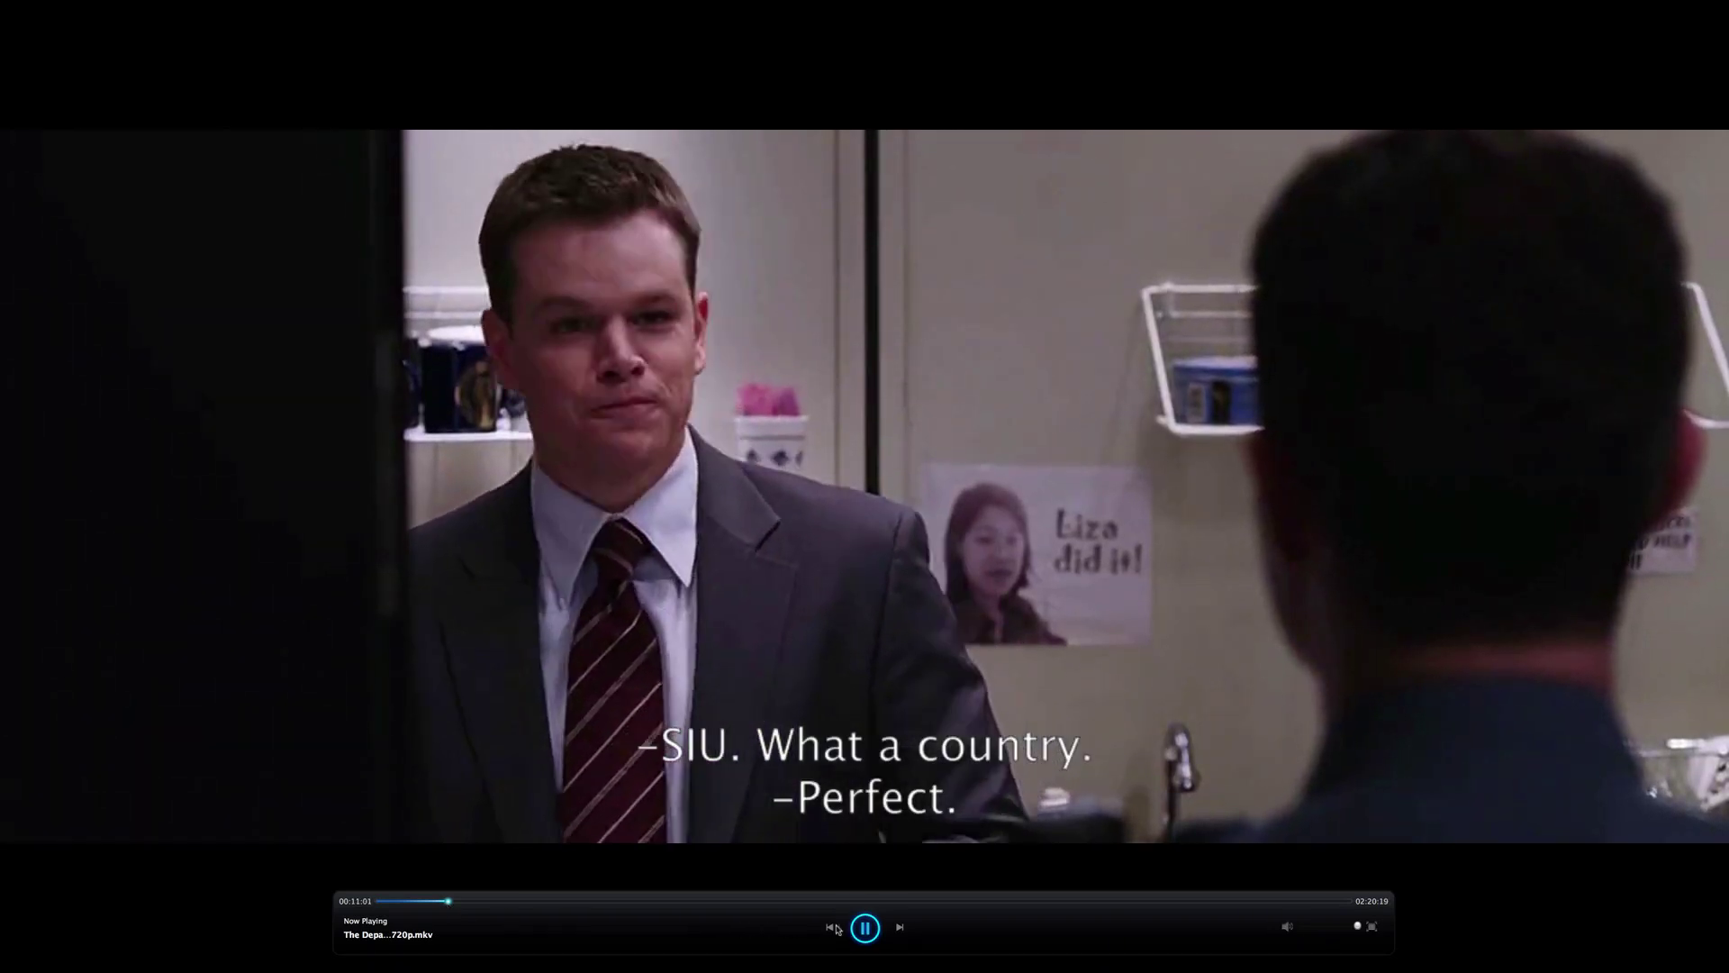
left_click(864, 926)
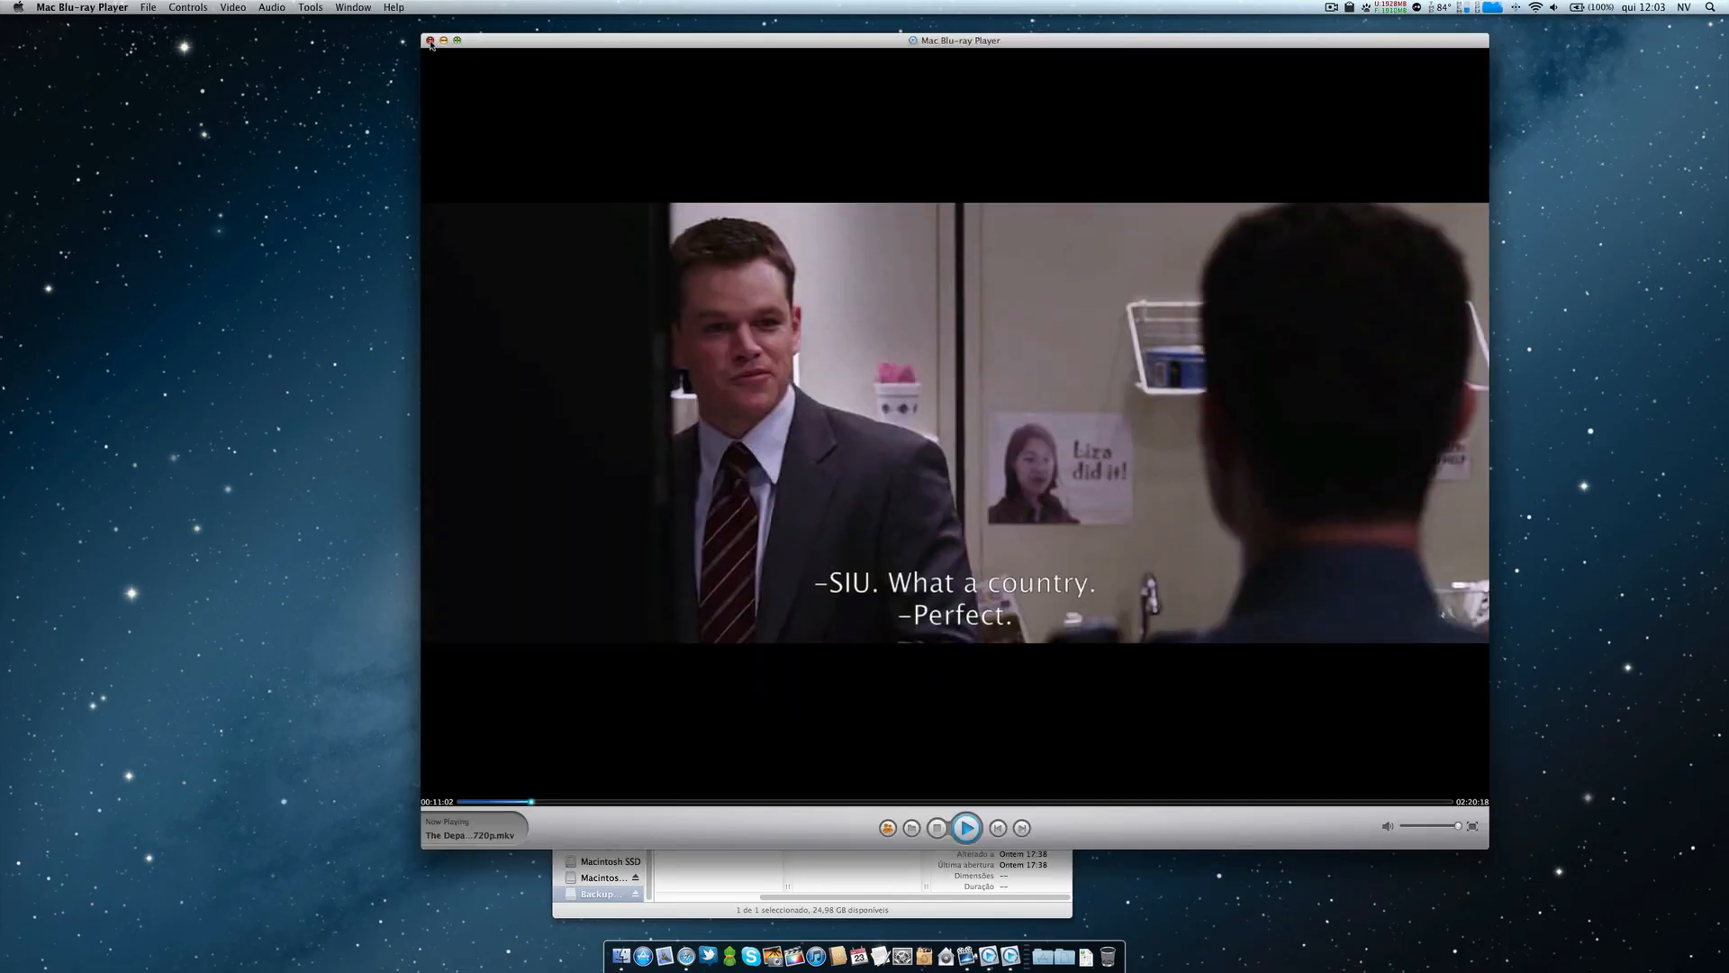
left_click(432, 42)
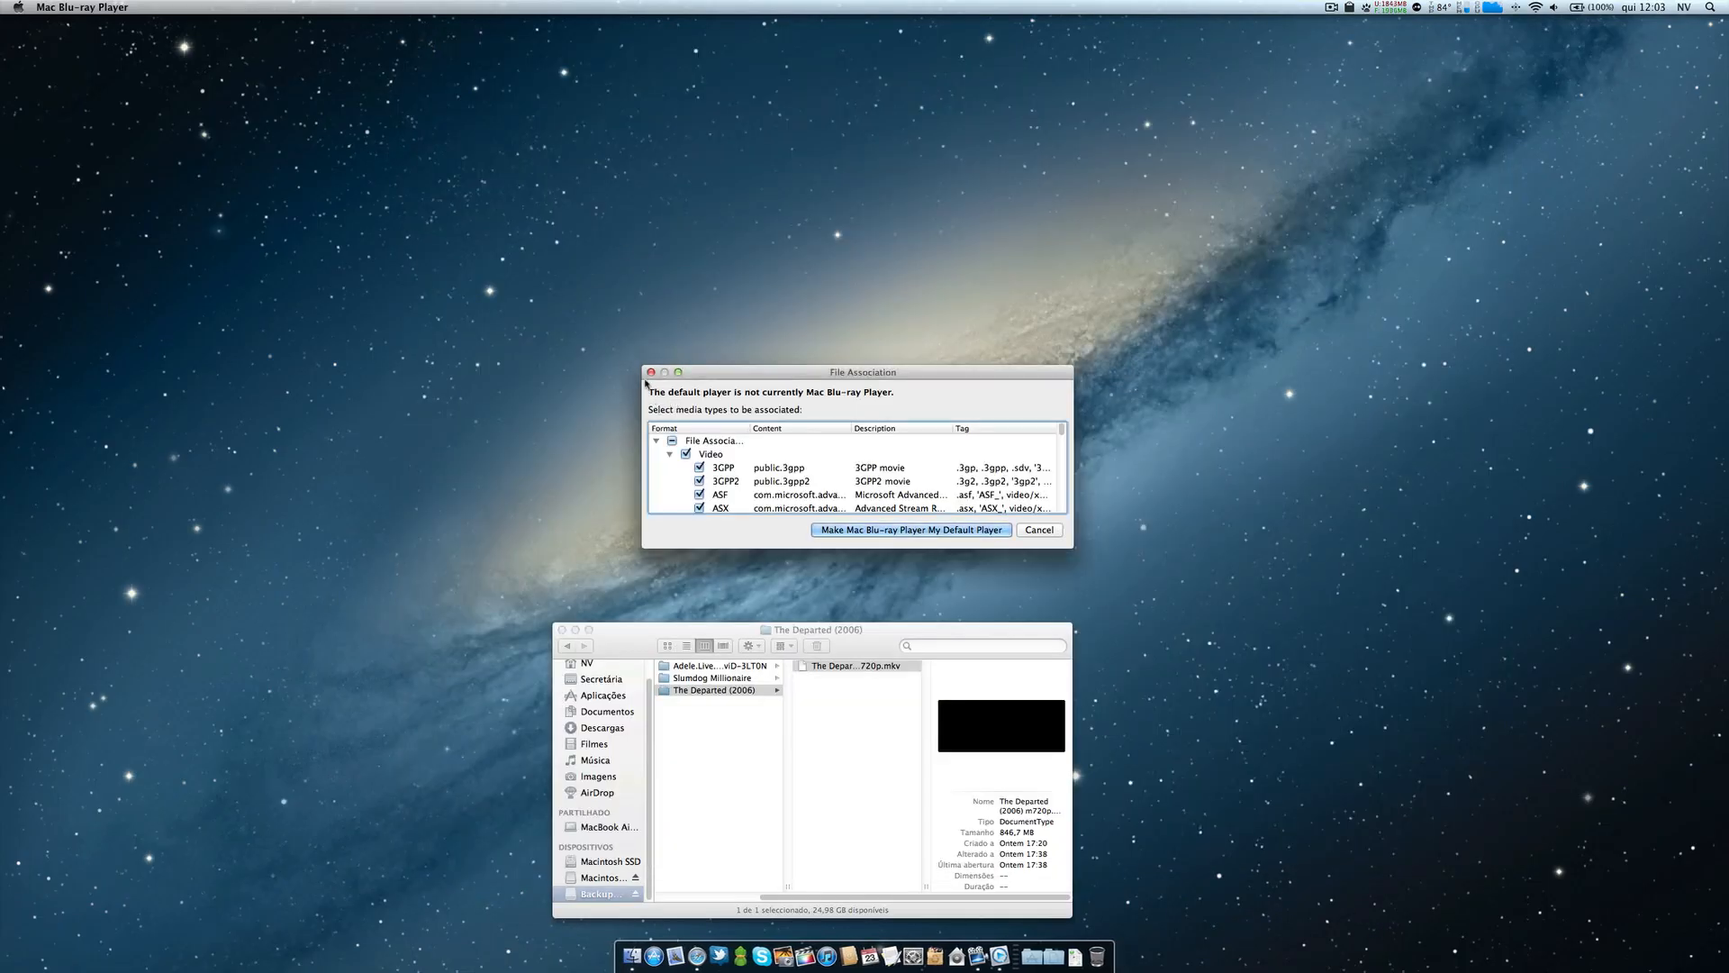
Cancel the File Association prompt, then move and close The Departed (2006) Finder window.
left_click(1039, 530)
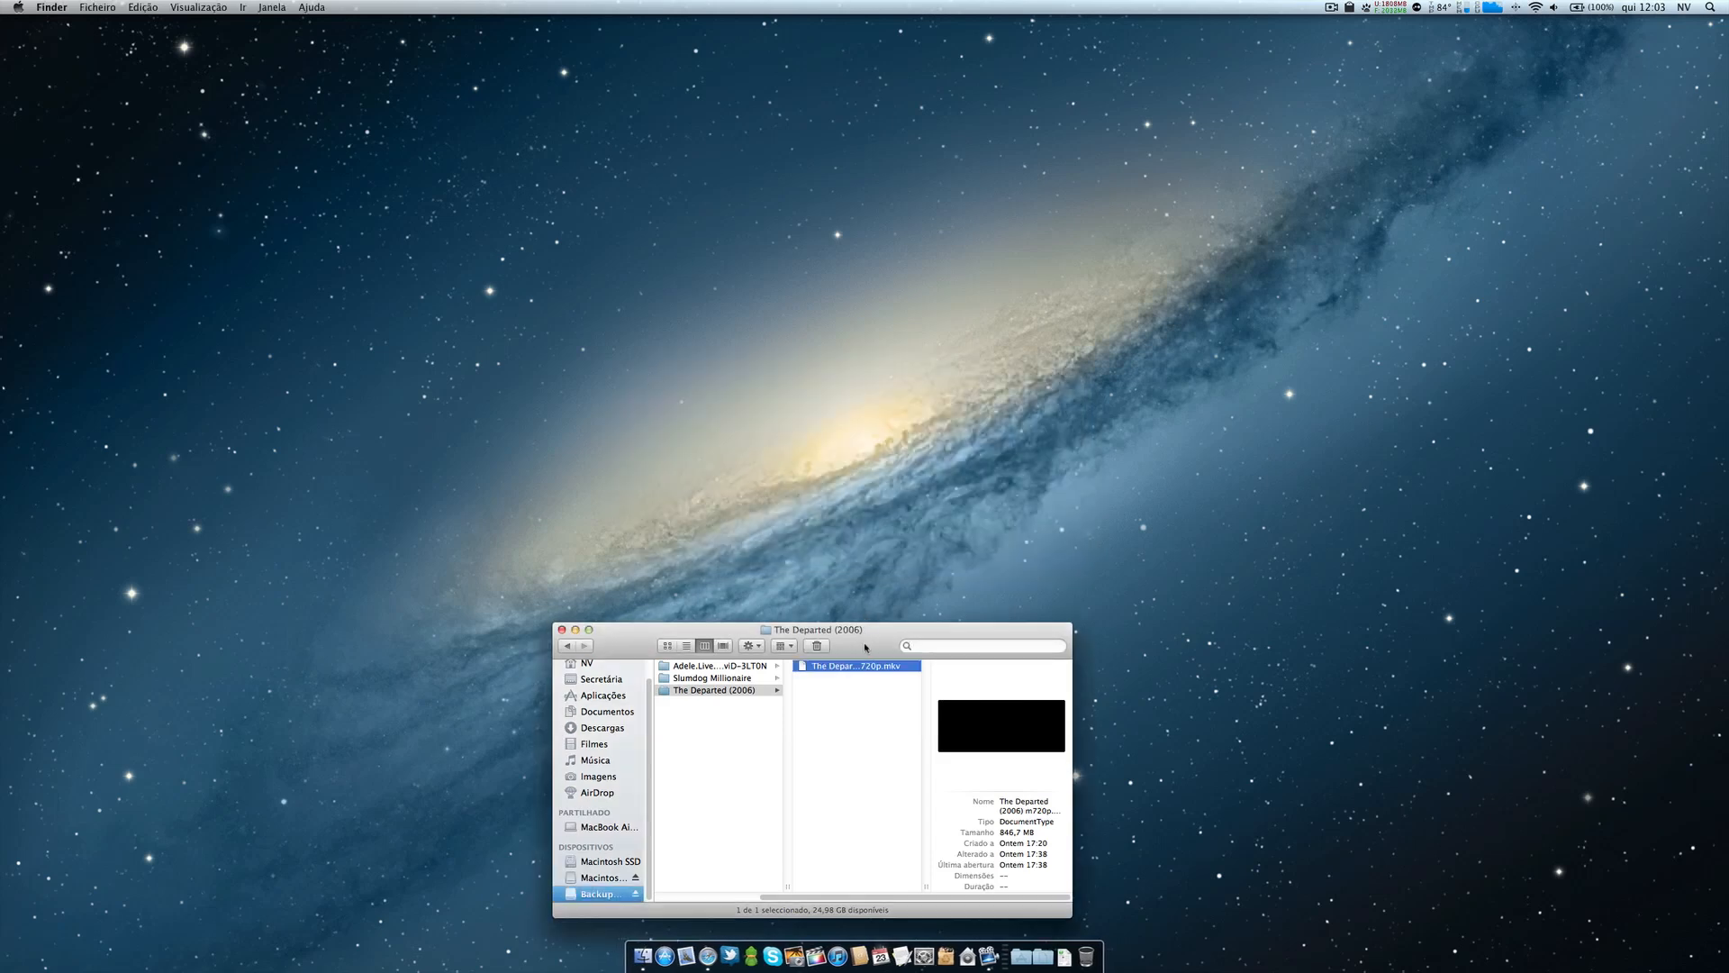
left_click_drag(814, 628, 850, 442)
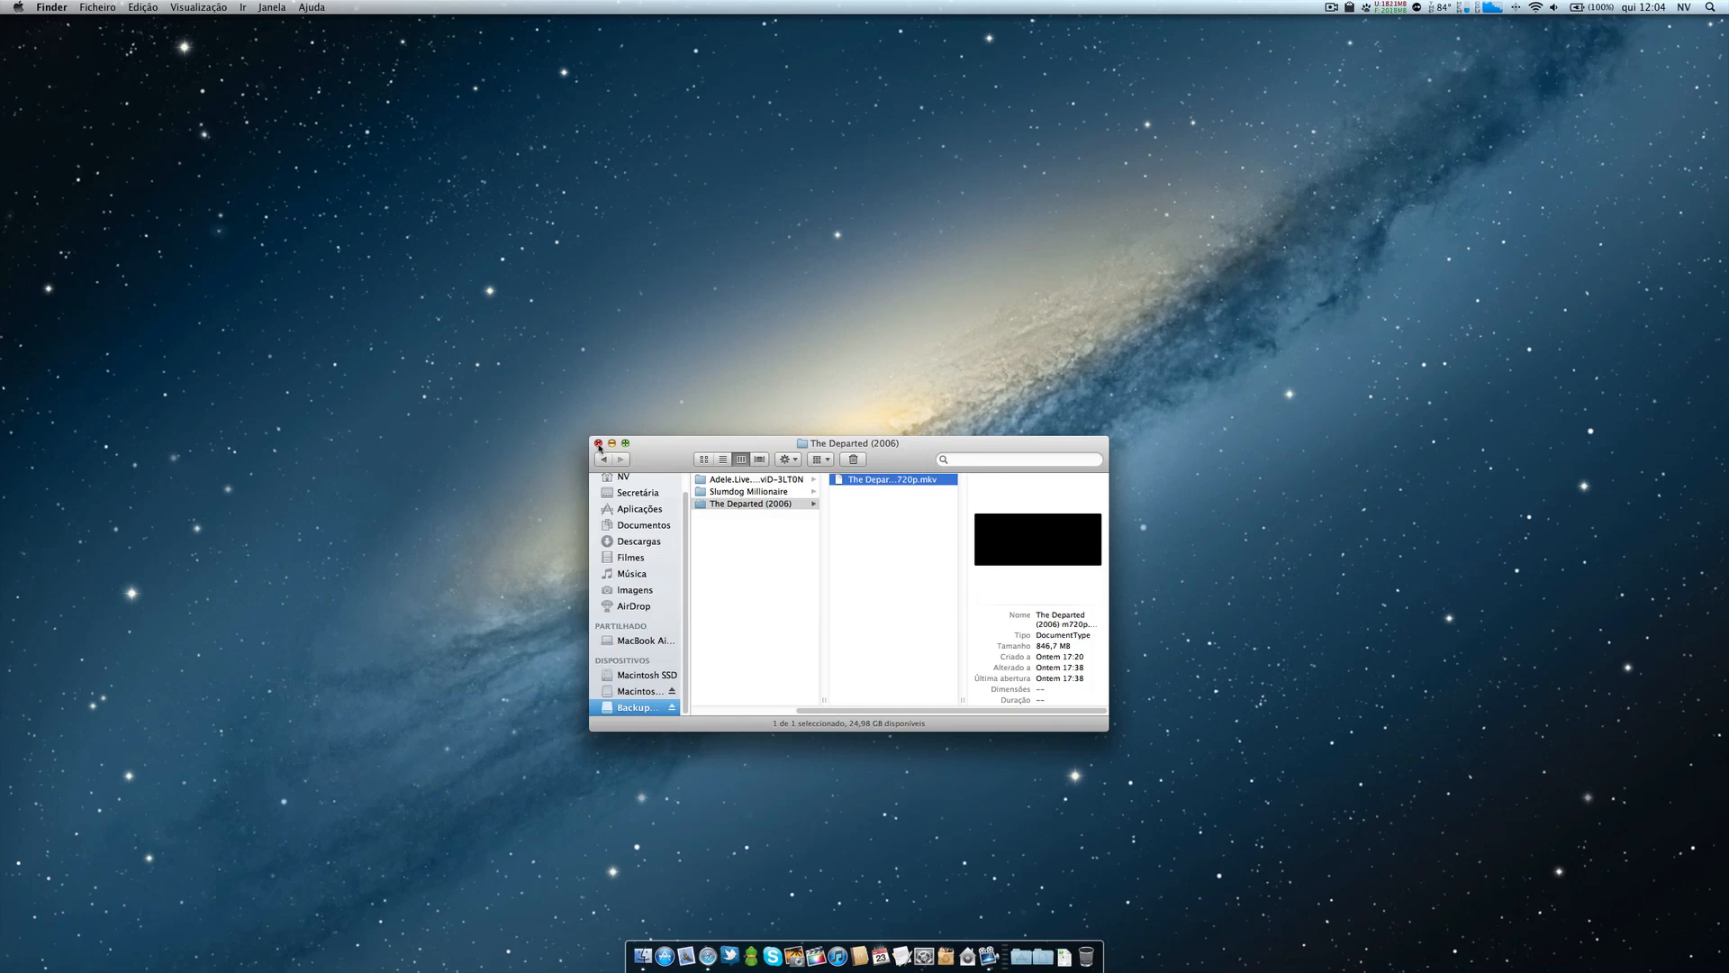
left_click(598, 443)
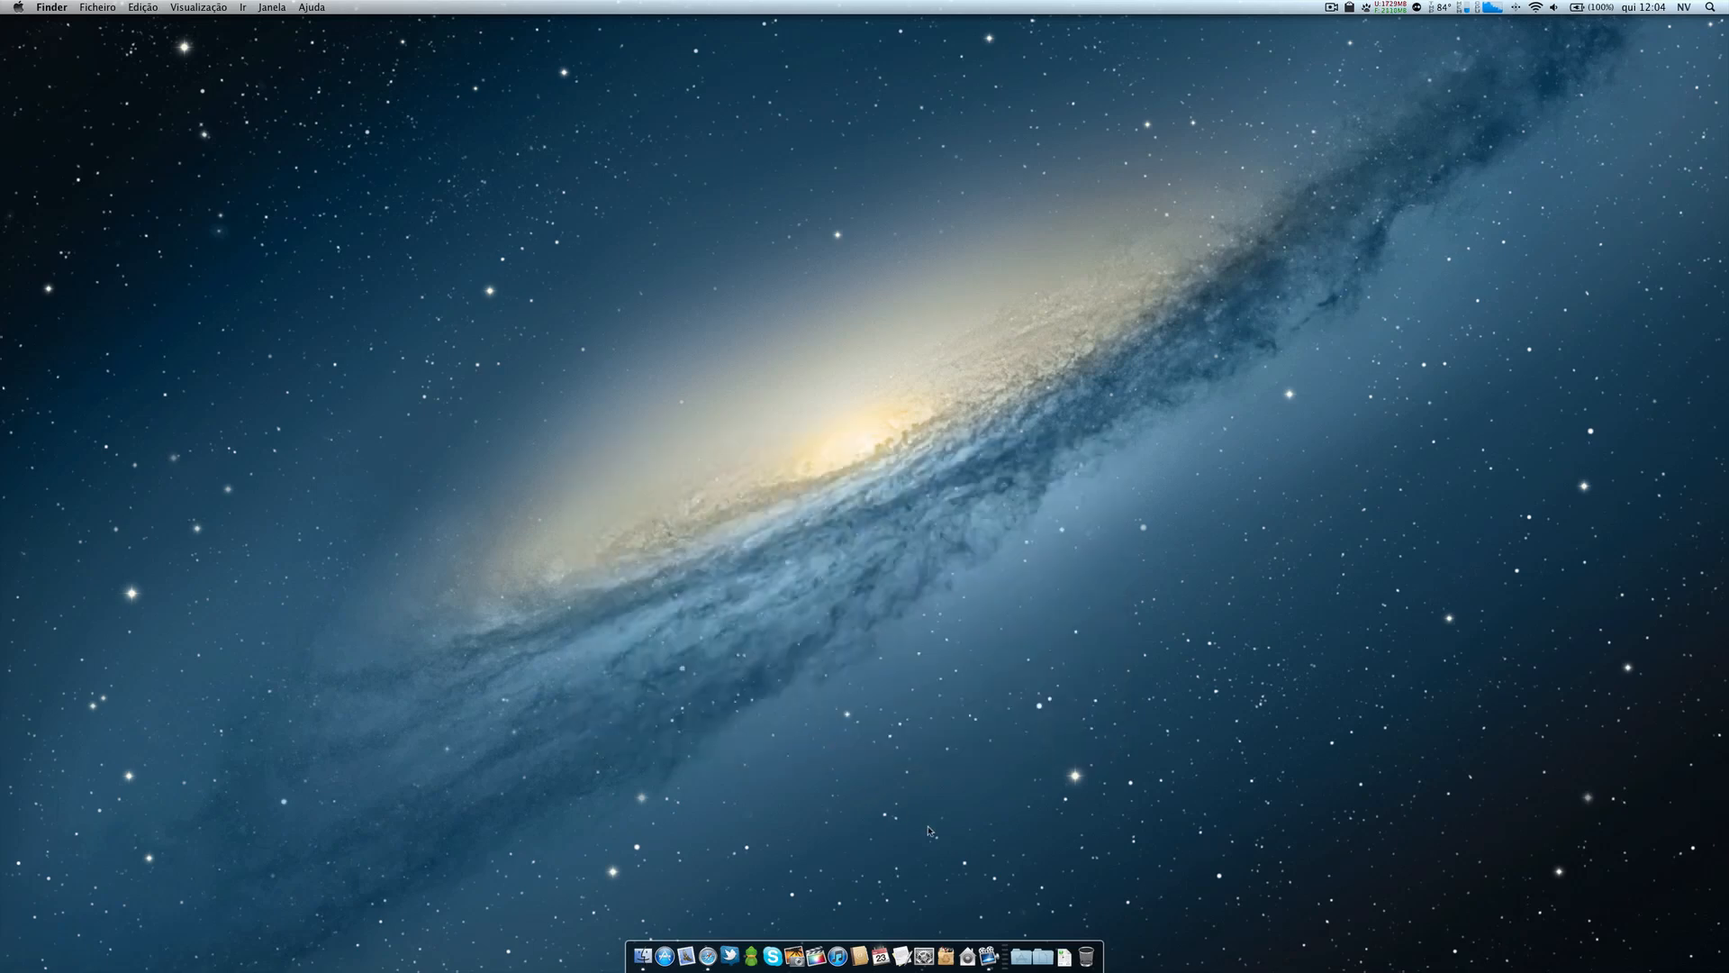
left_click(1031, 962)
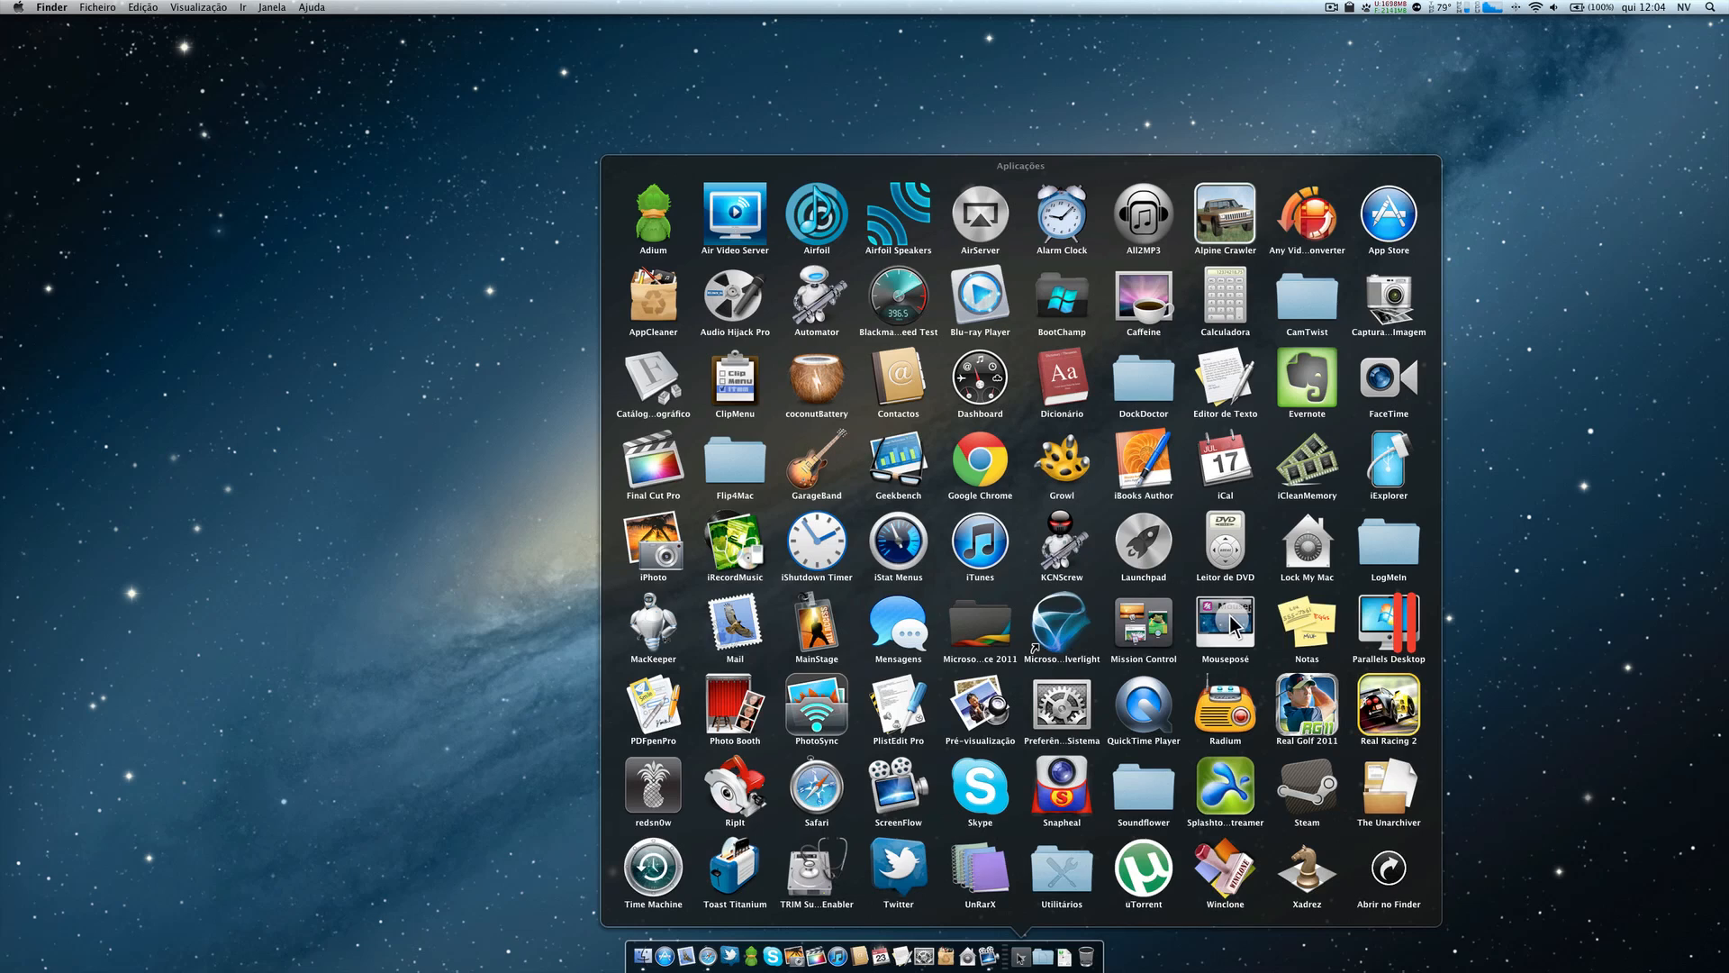
mouse_move(1189, 722)
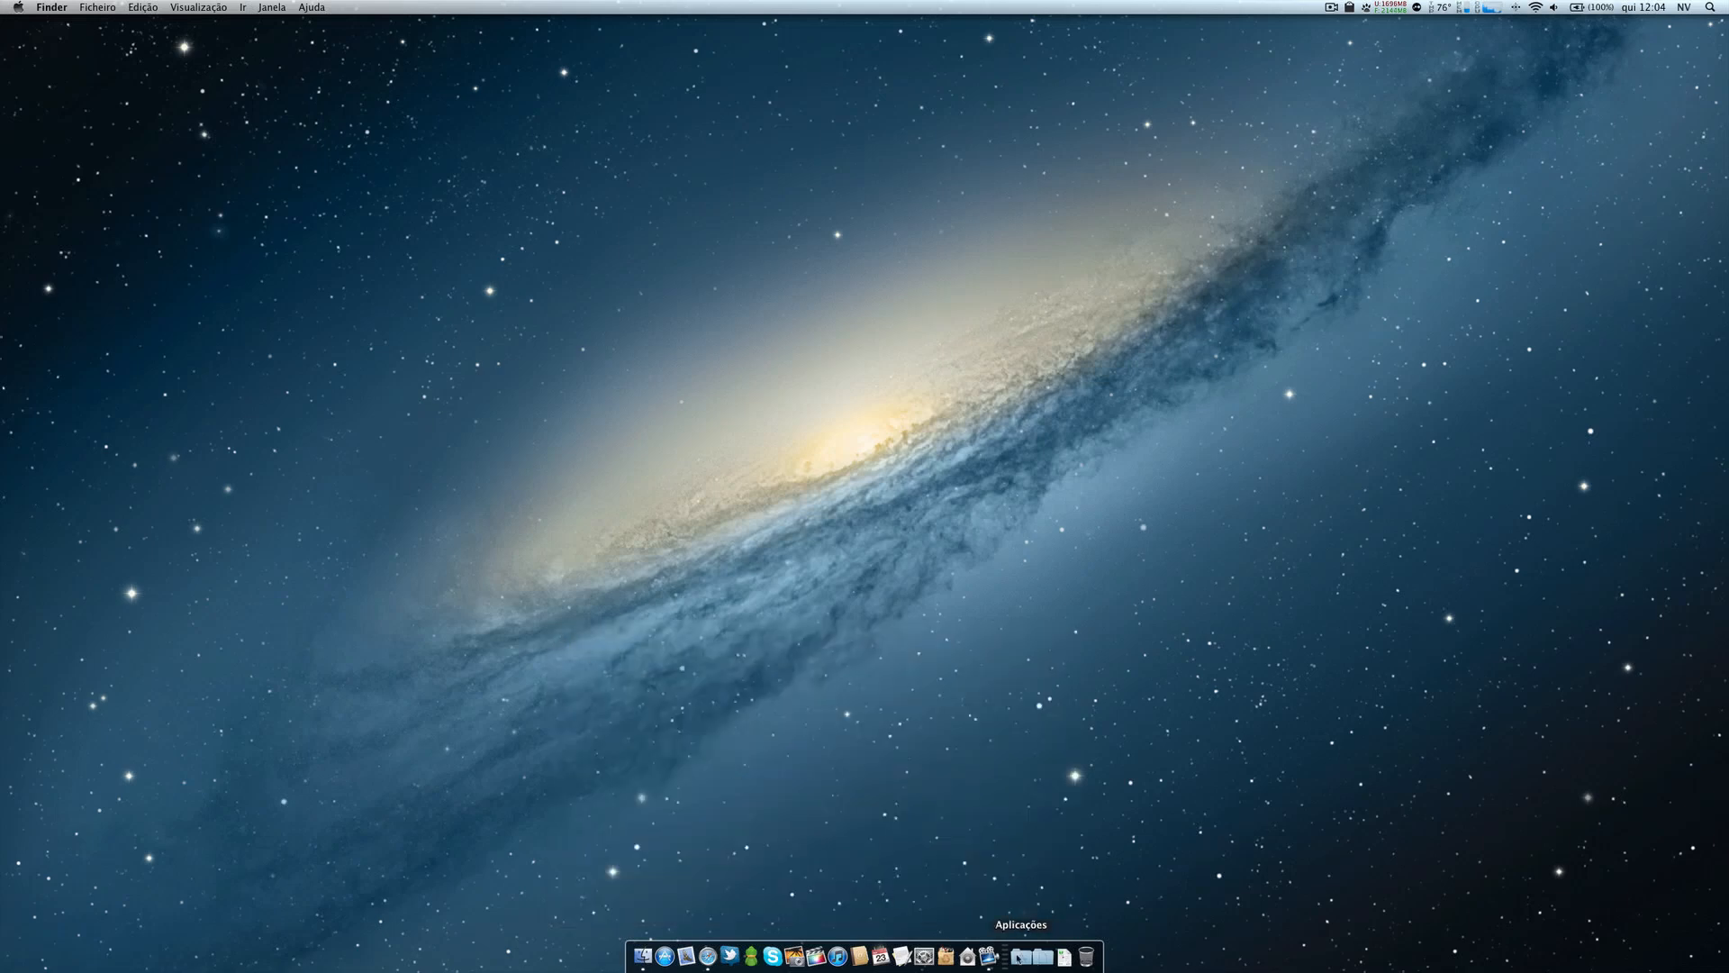
left_click(1028, 957)
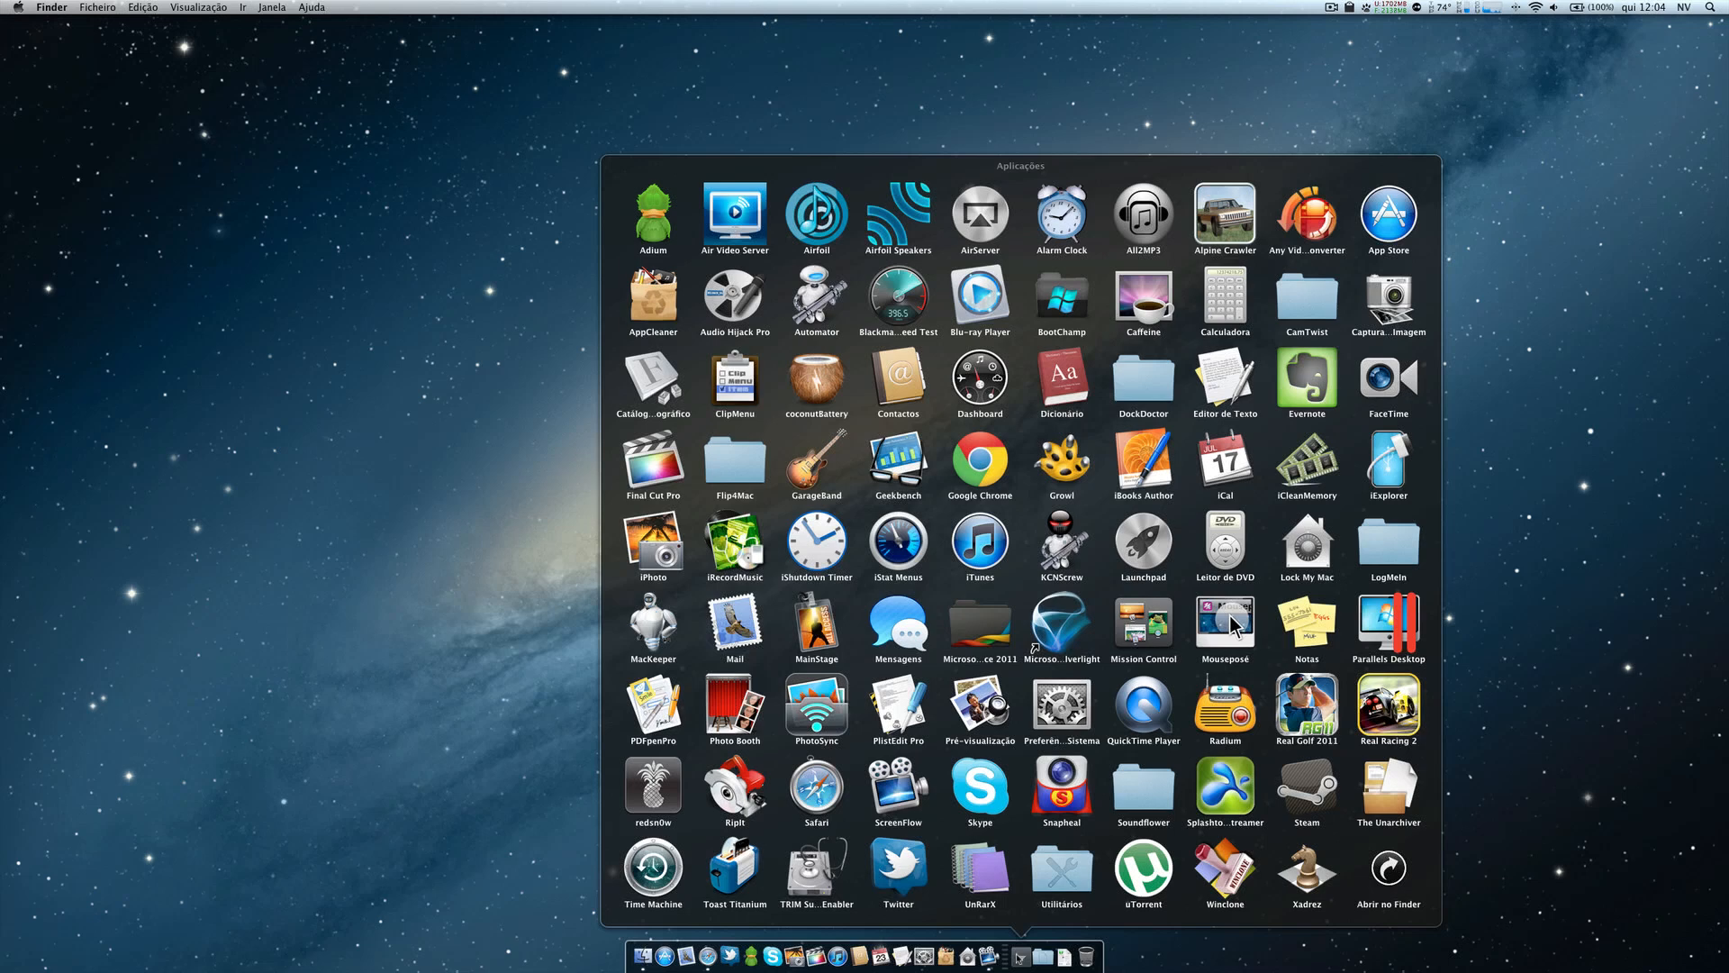
mouse_move(1488, 833)
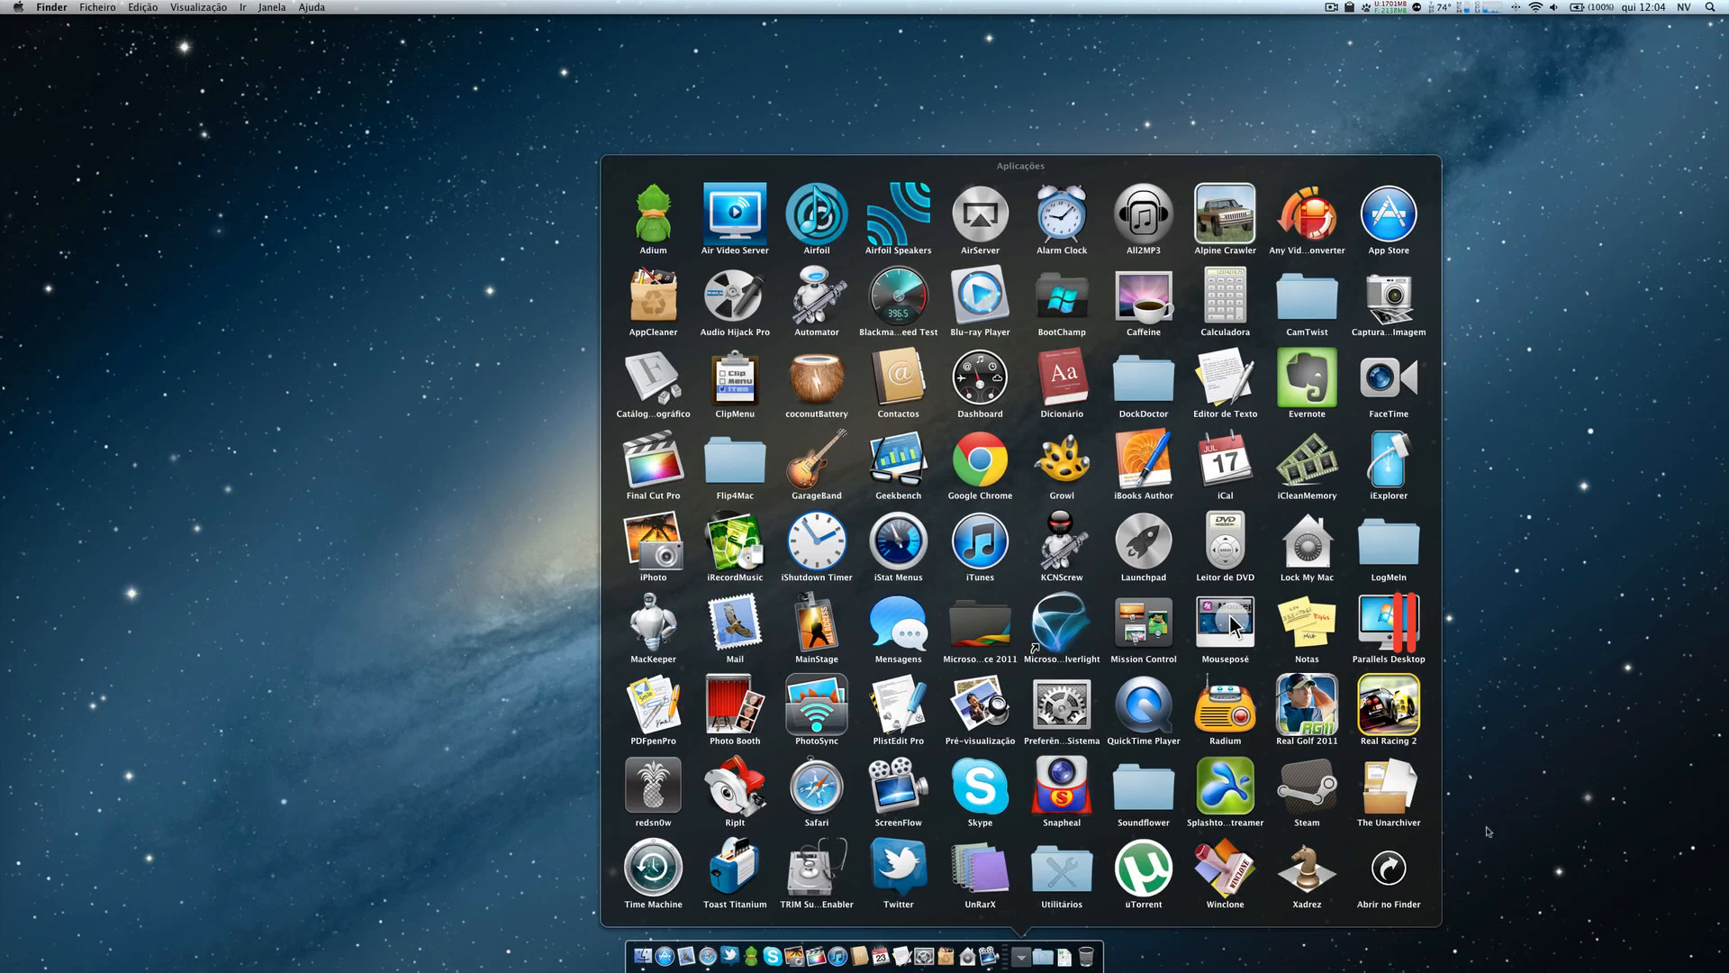
mouse_move(1518, 815)
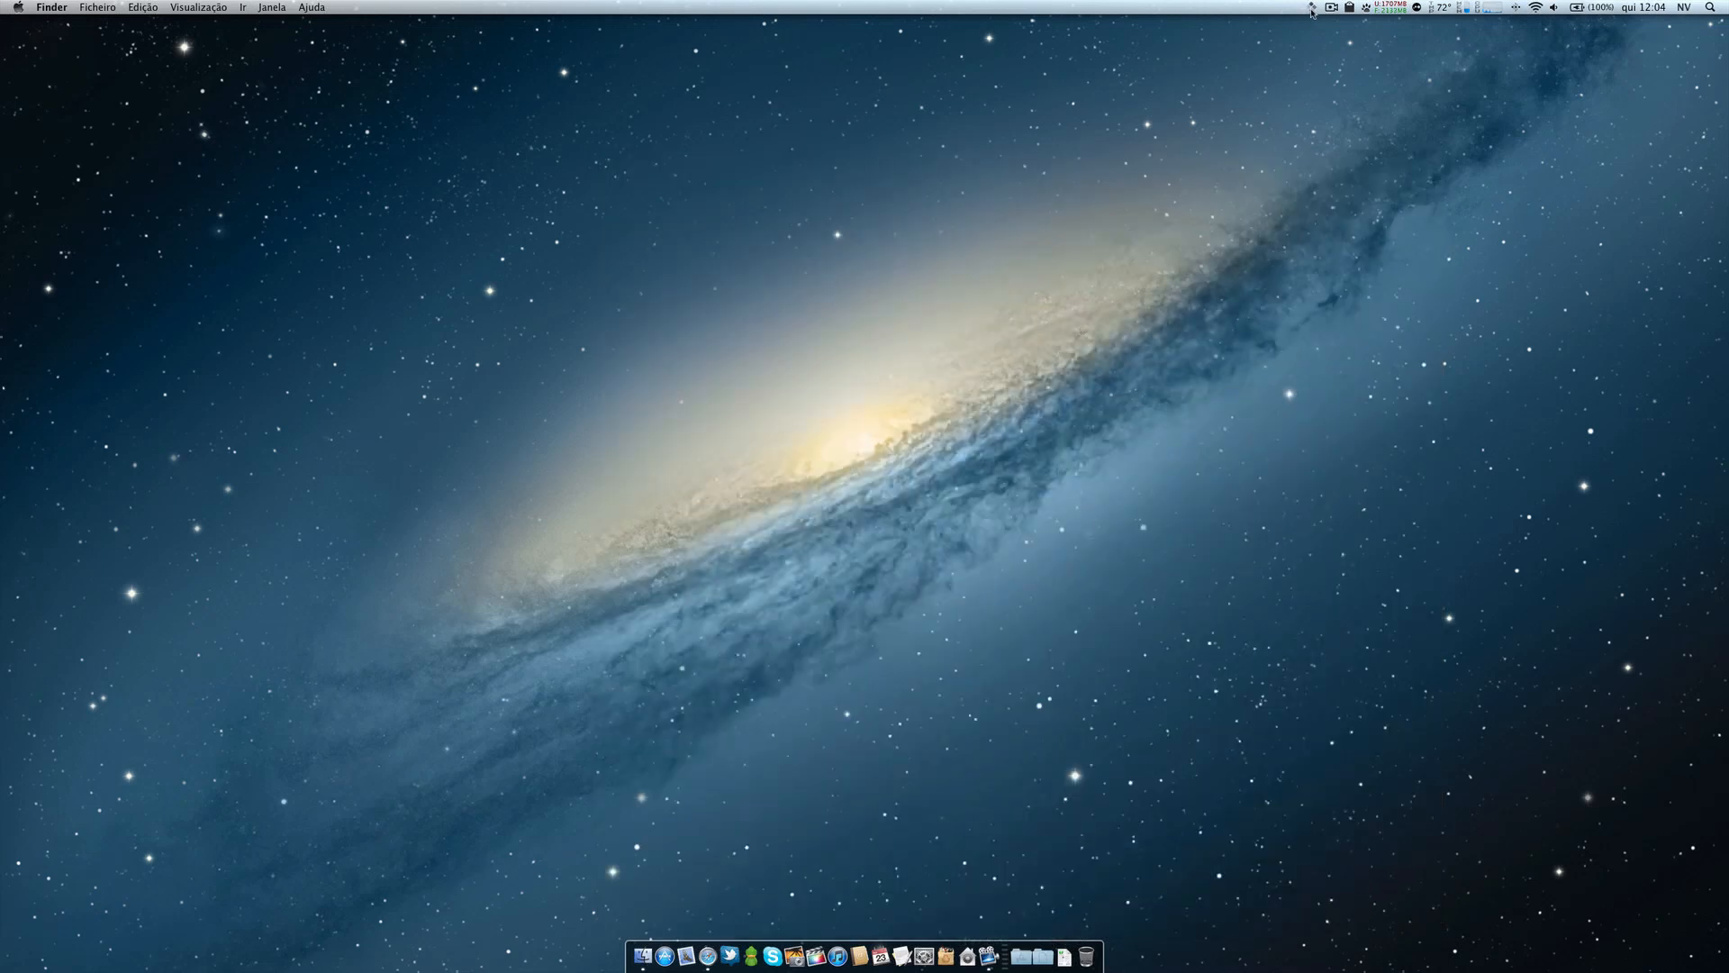
Open the BootChamp menu-bar menu showing restart-into-Windows and startup options.
left_click(1310, 10)
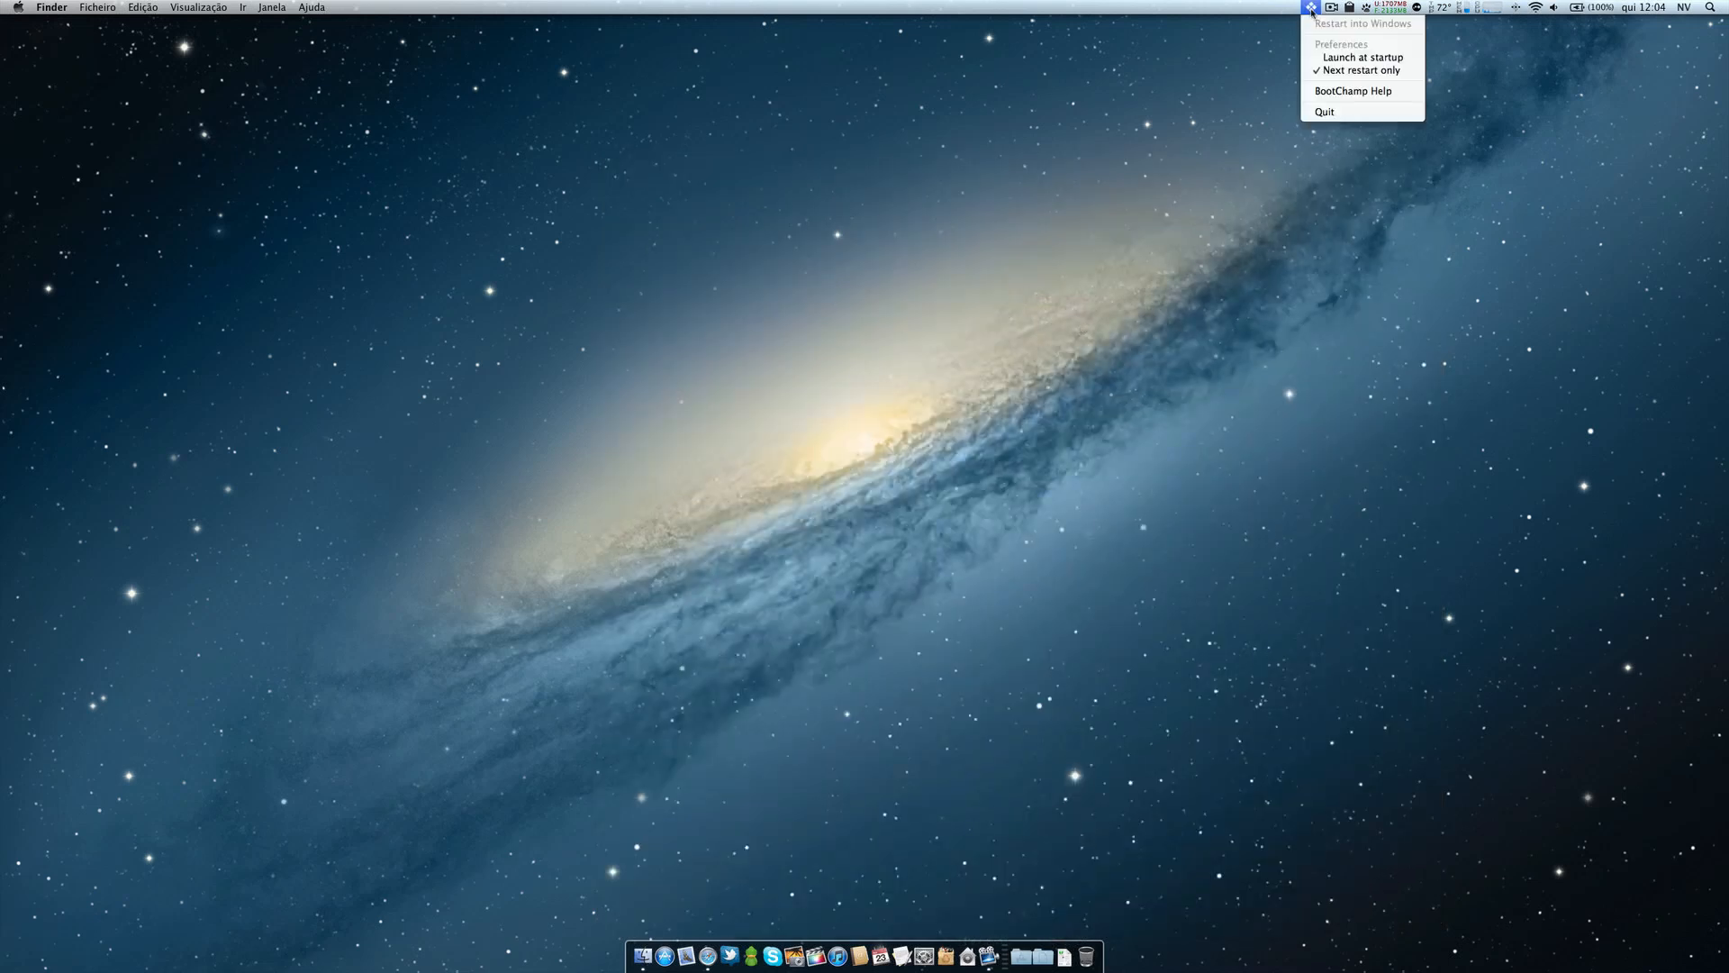
mouse_move(1336, 111)
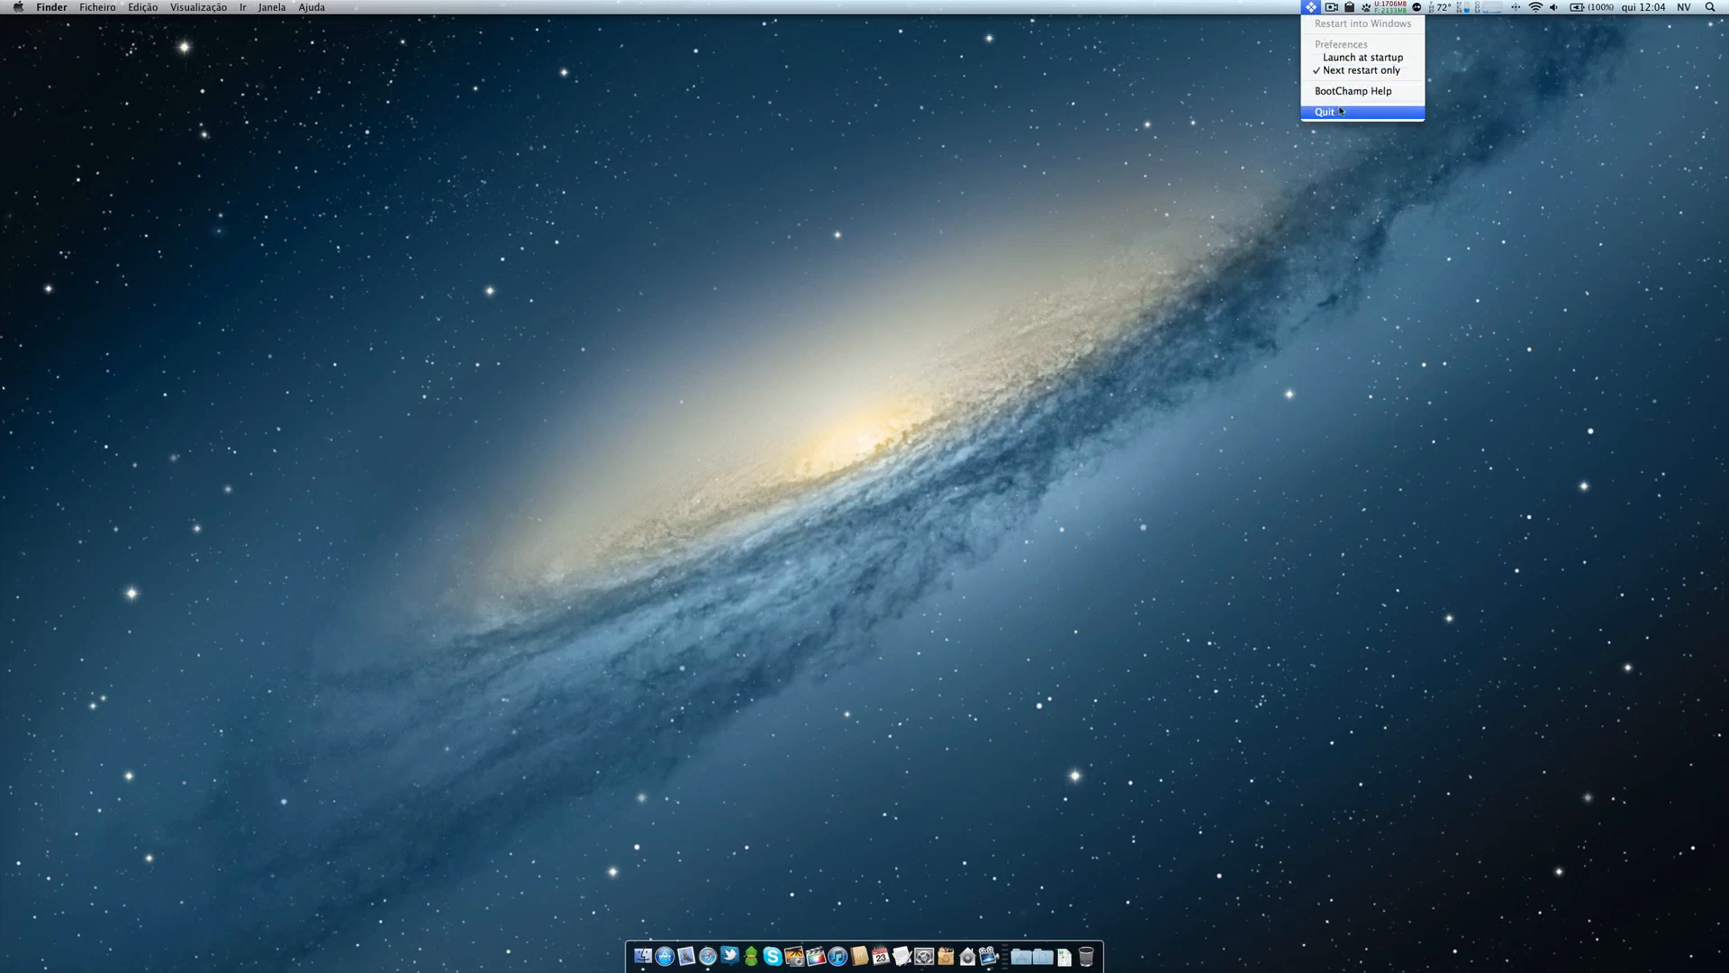
mouse_move(1361, 70)
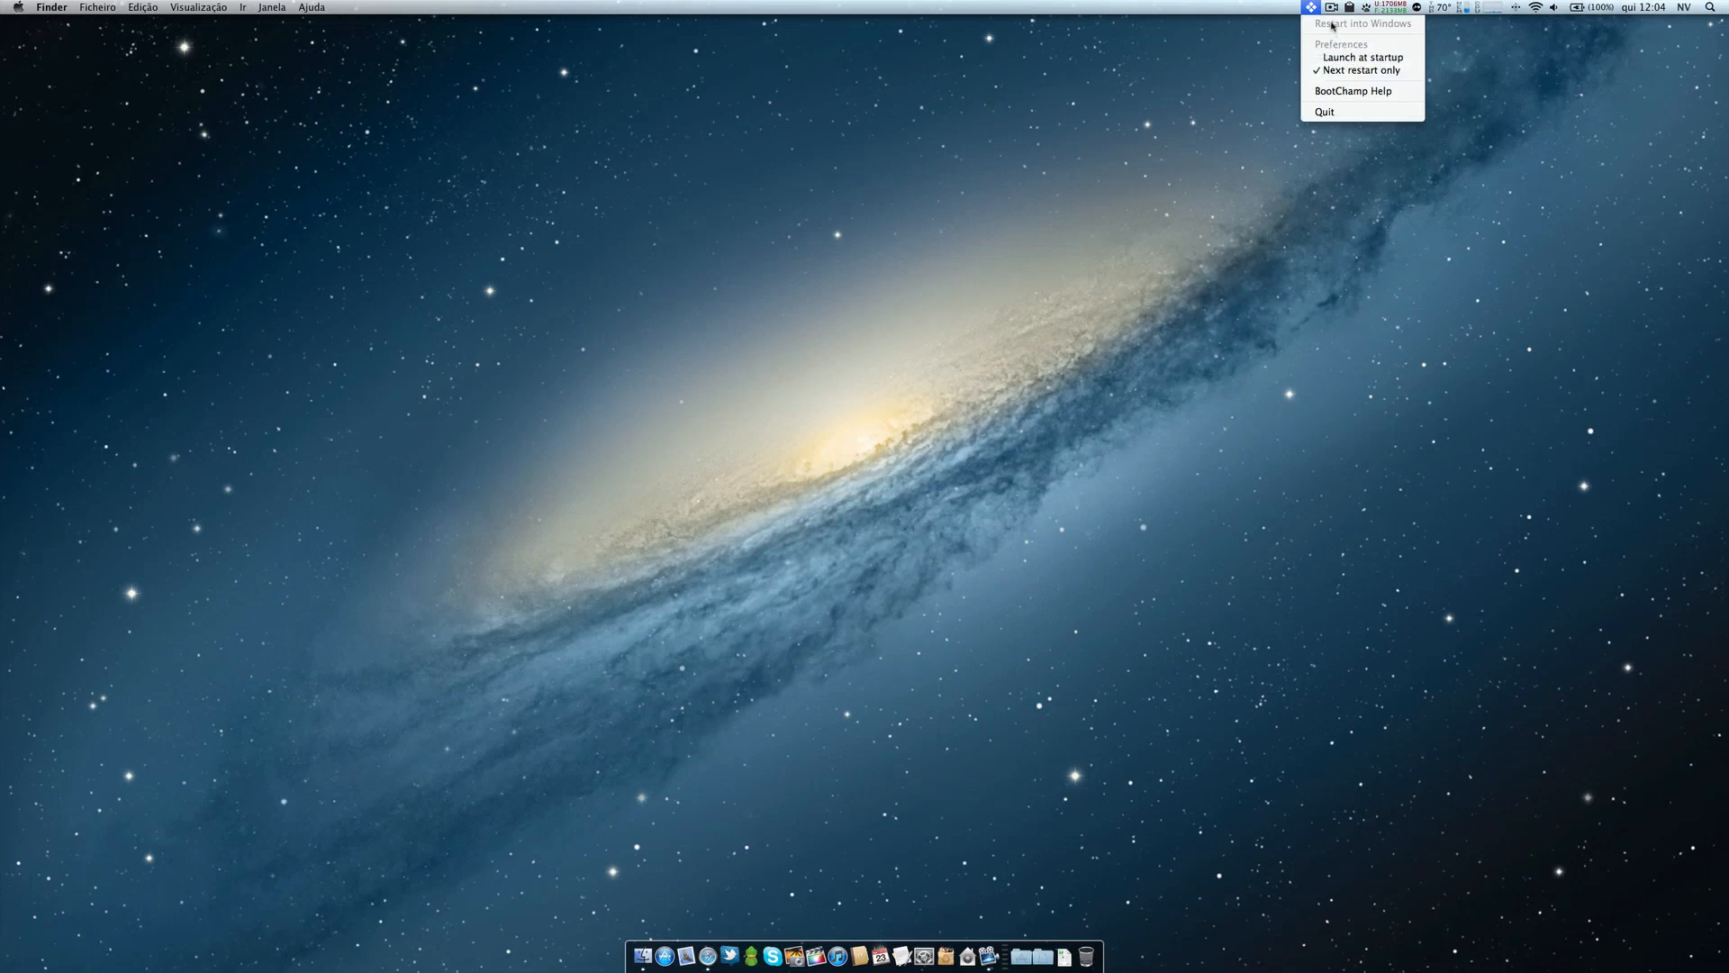
mouse_move(1338, 70)
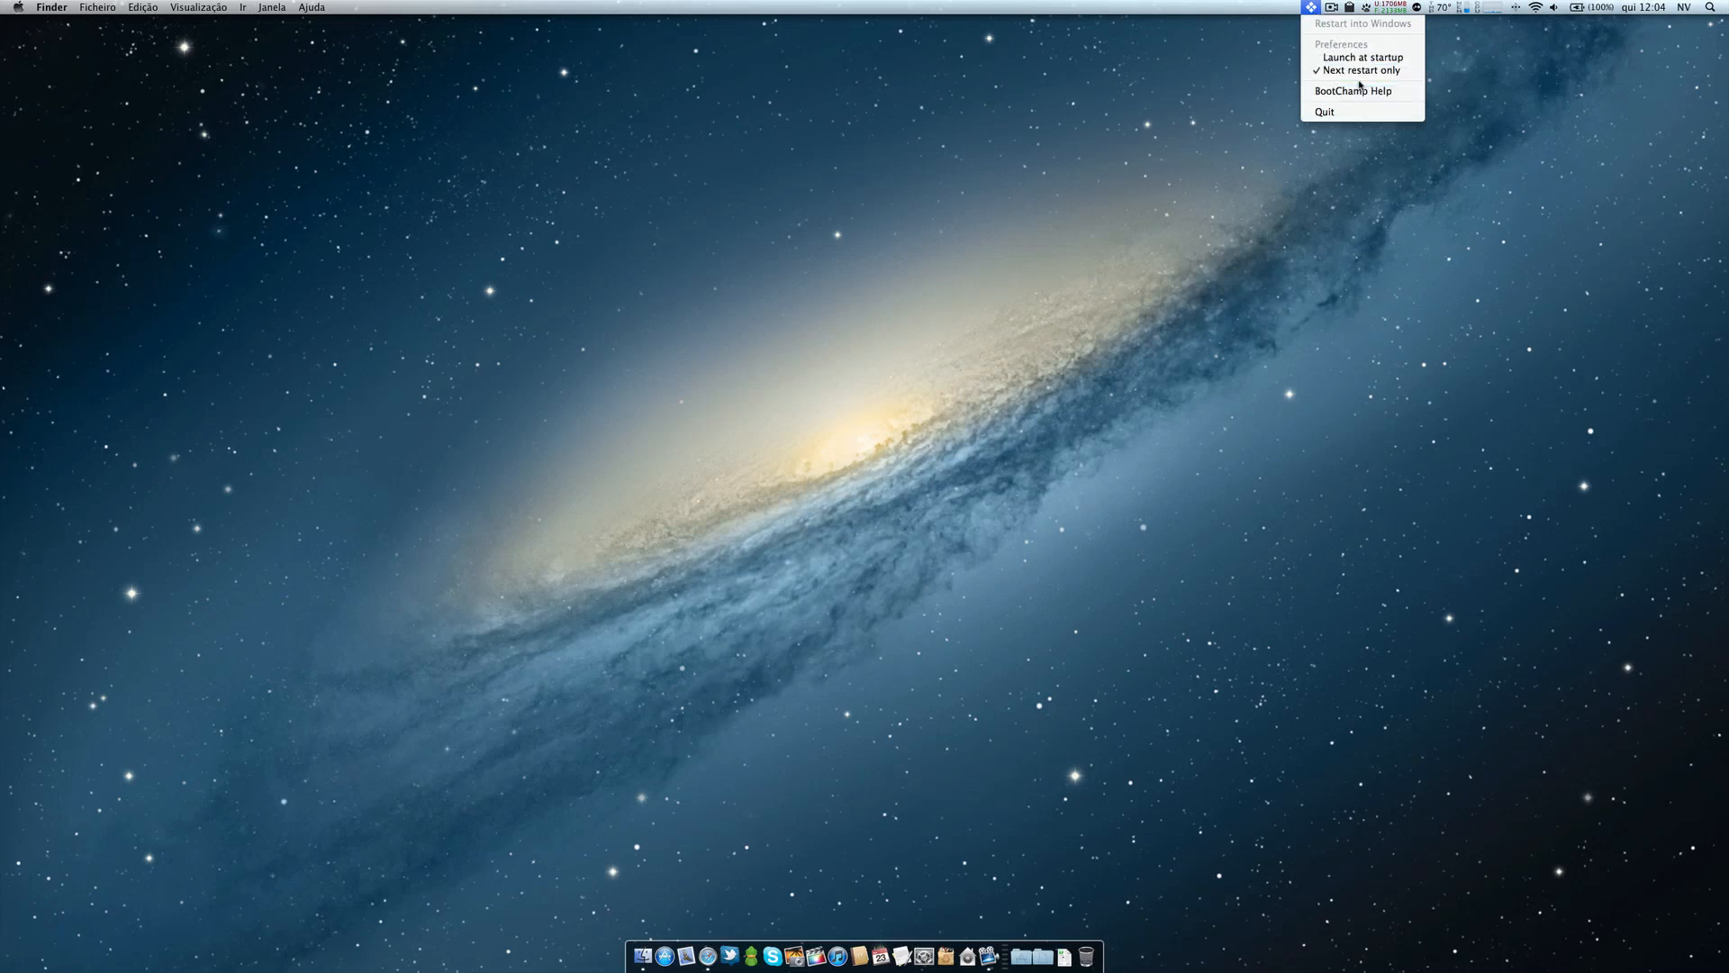
mouse_move(1362, 71)
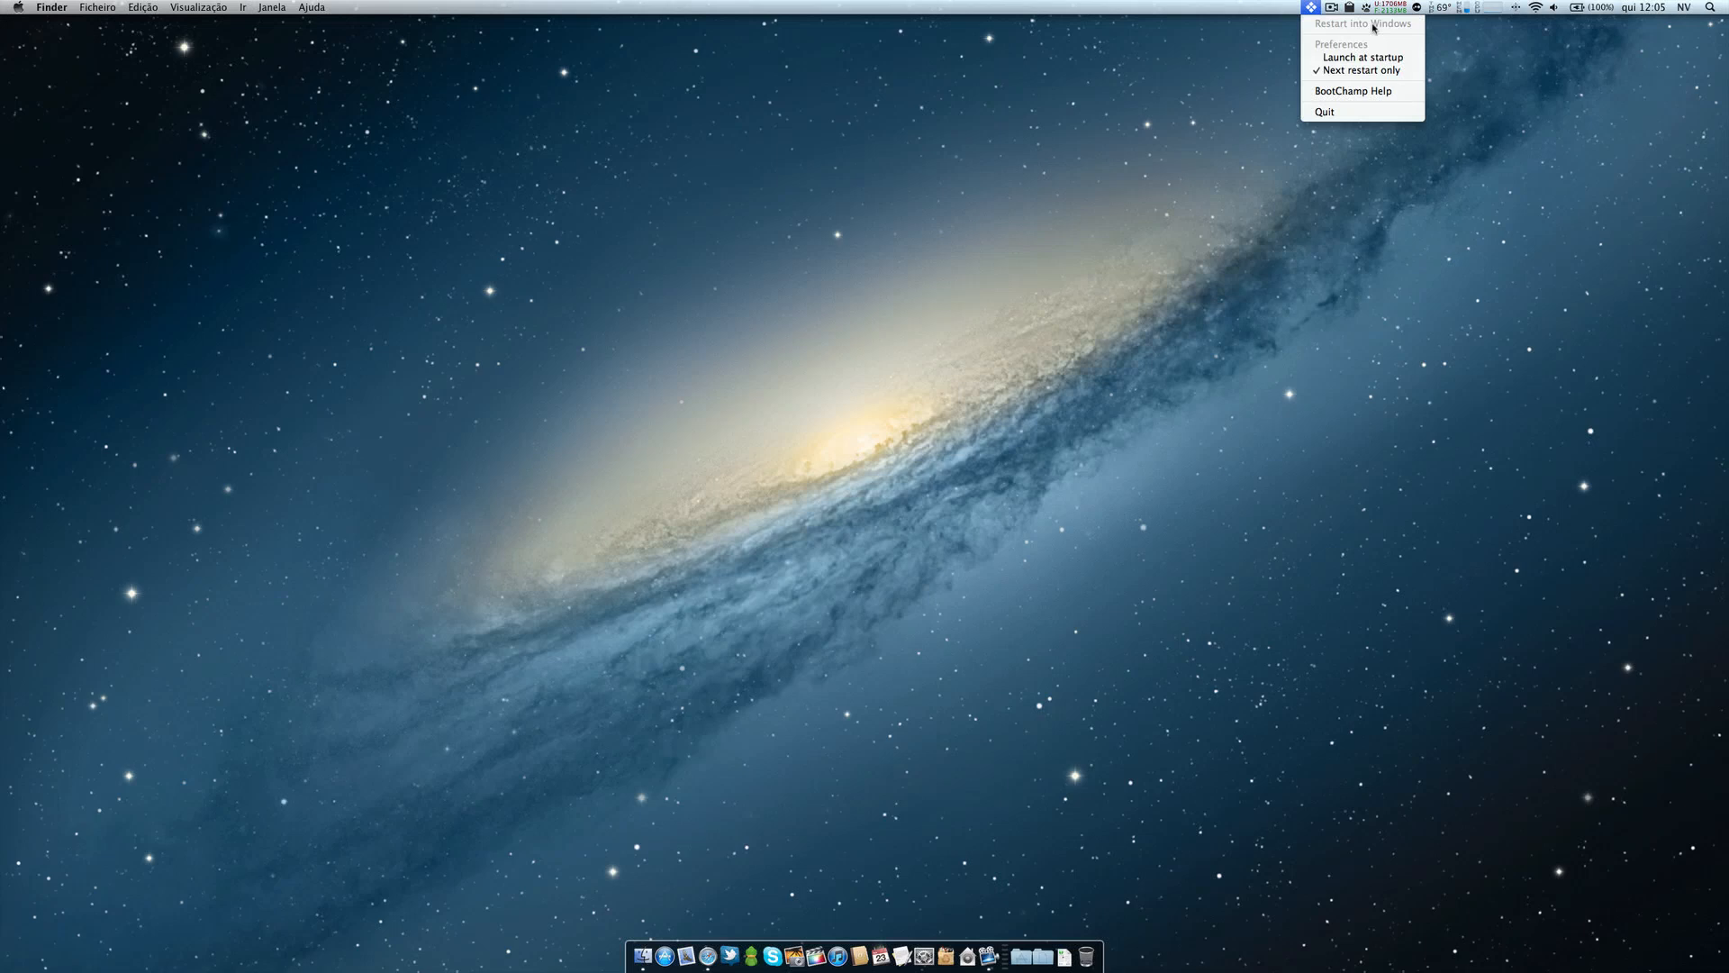
mouse_move(1359, 58)
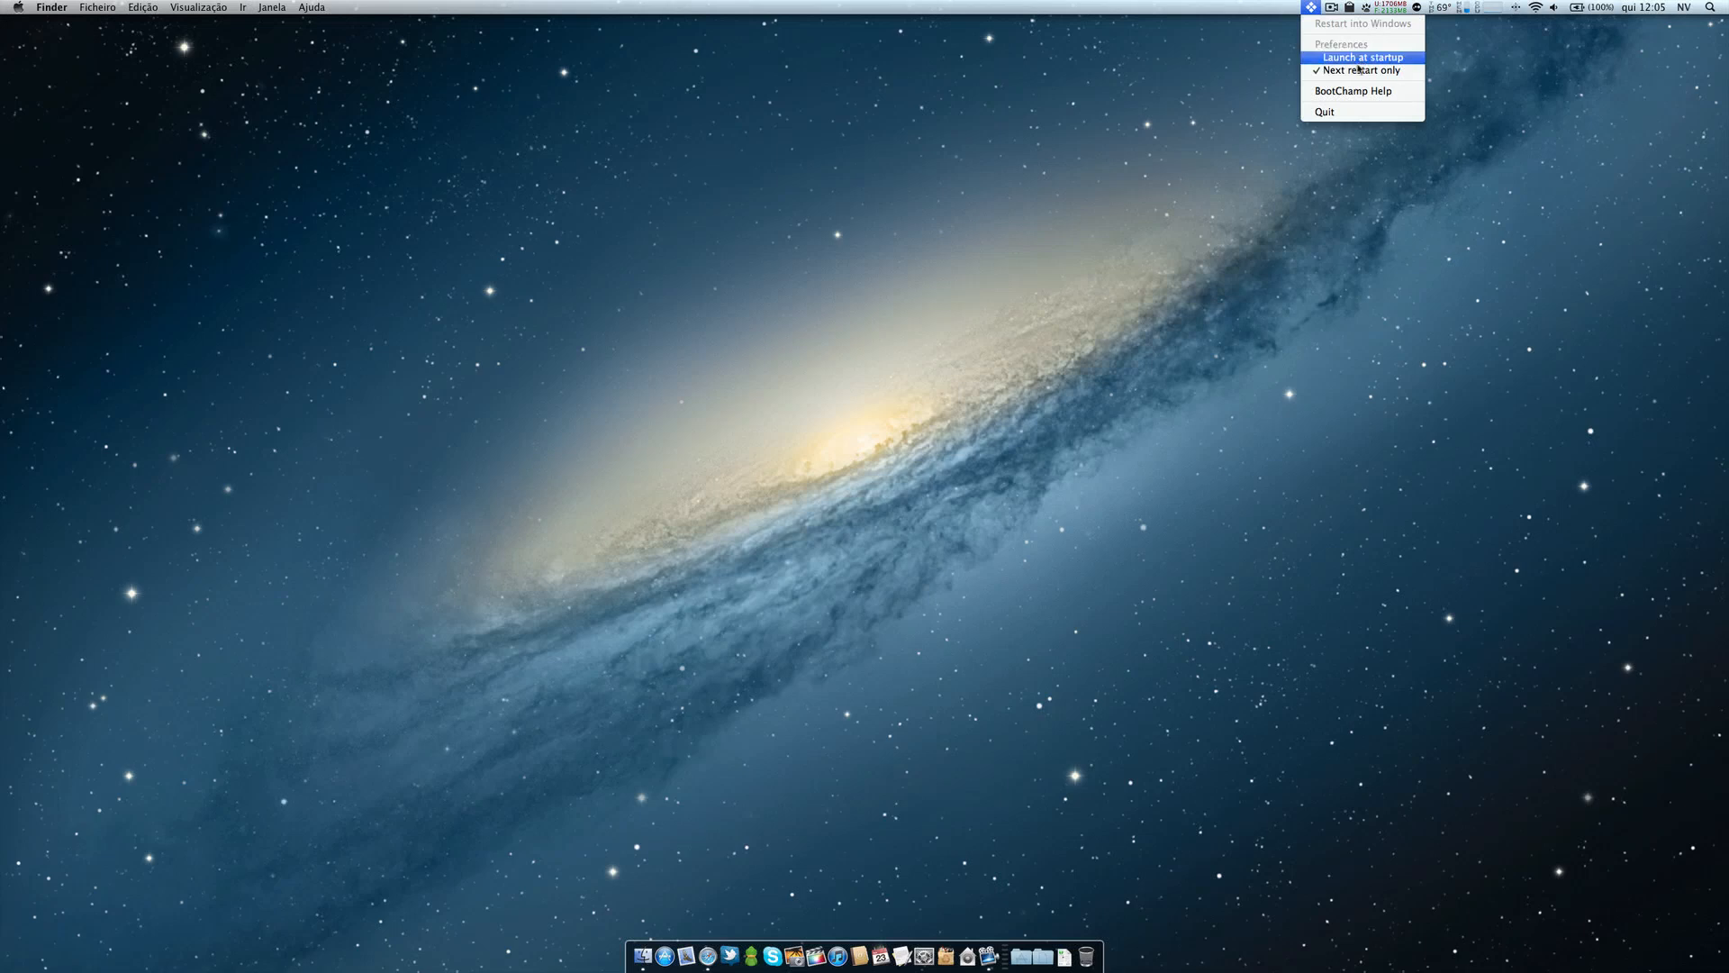
mouse_move(1356, 71)
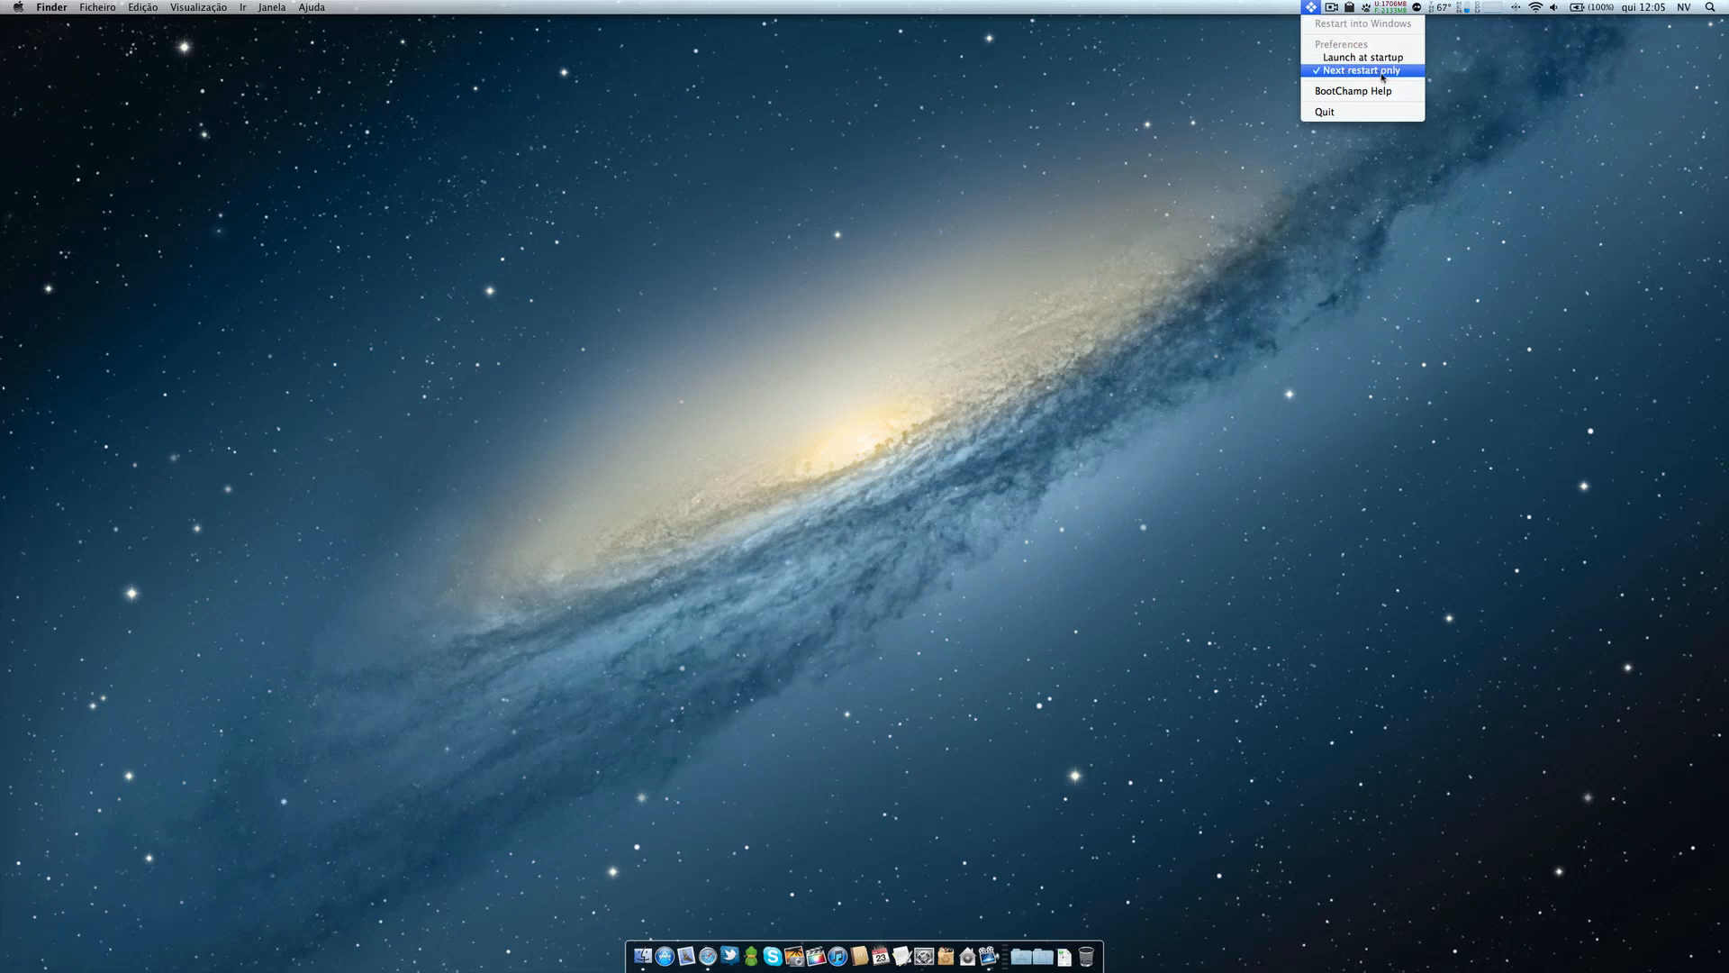
mouse_move(1246, 233)
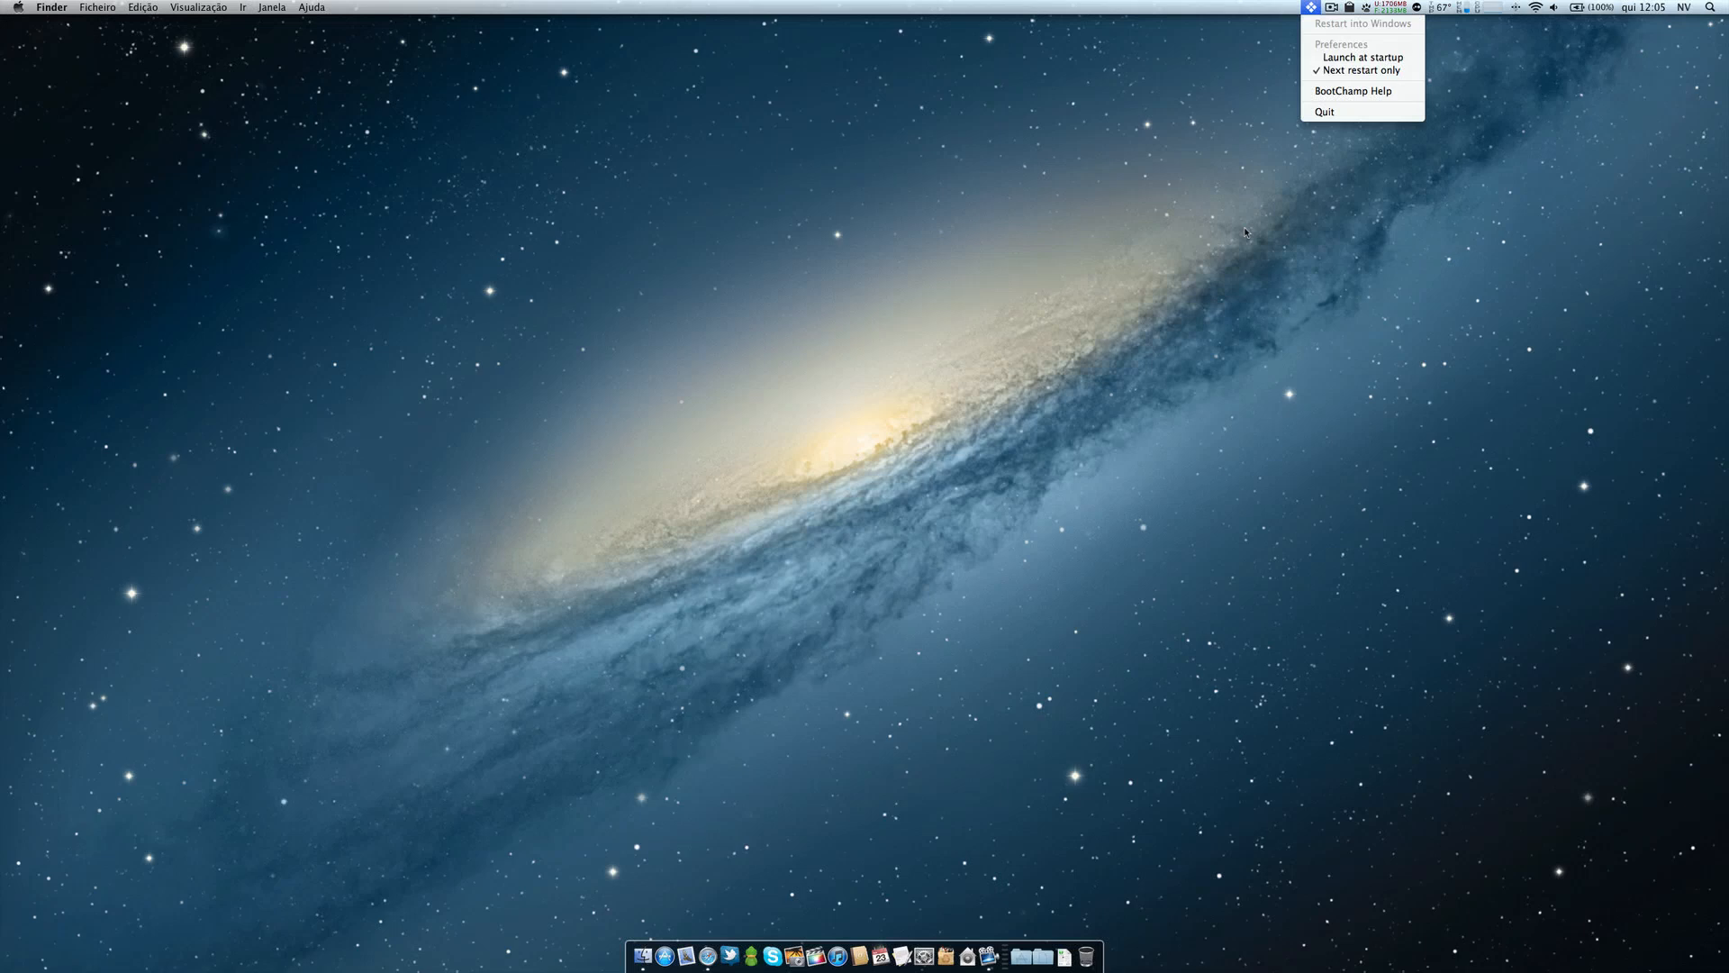
mouse_move(1266, 220)
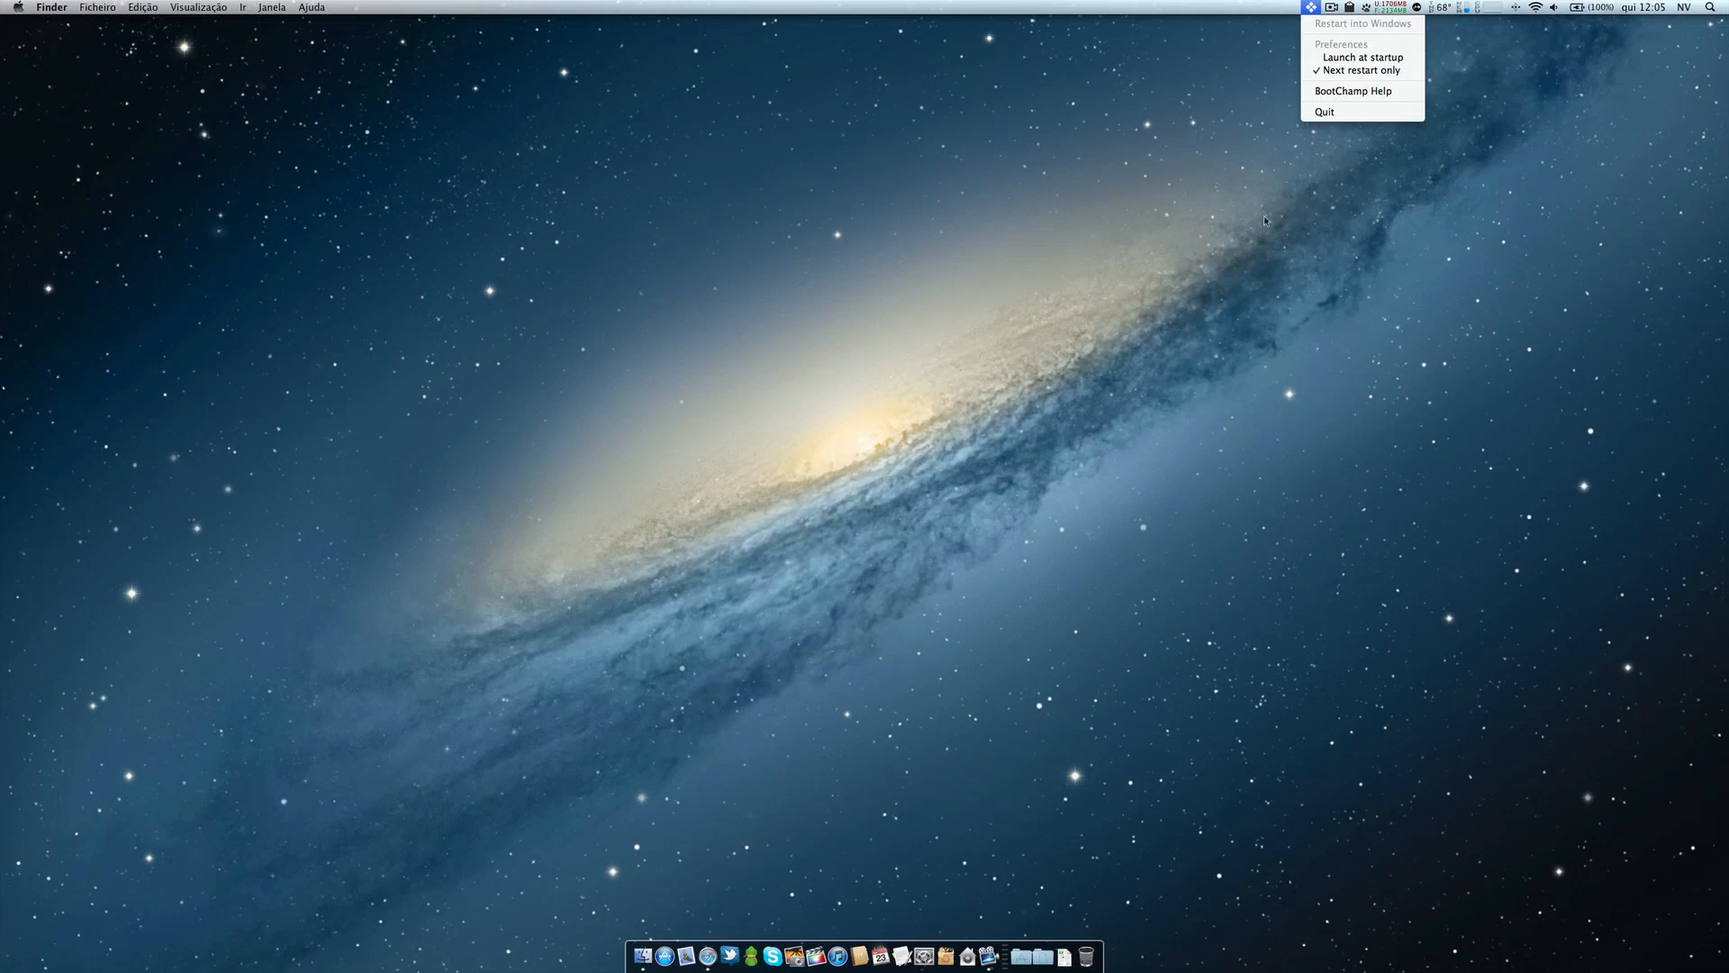